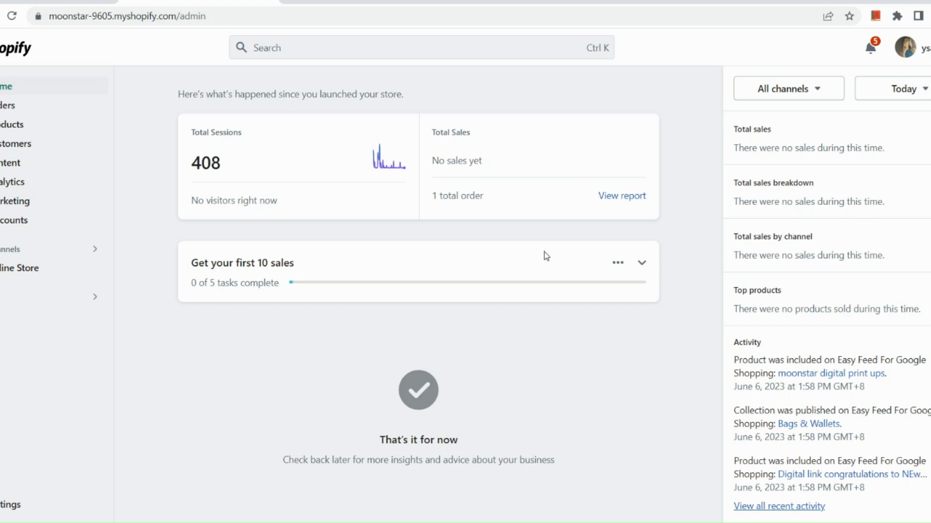
mouse_move(545, 104)
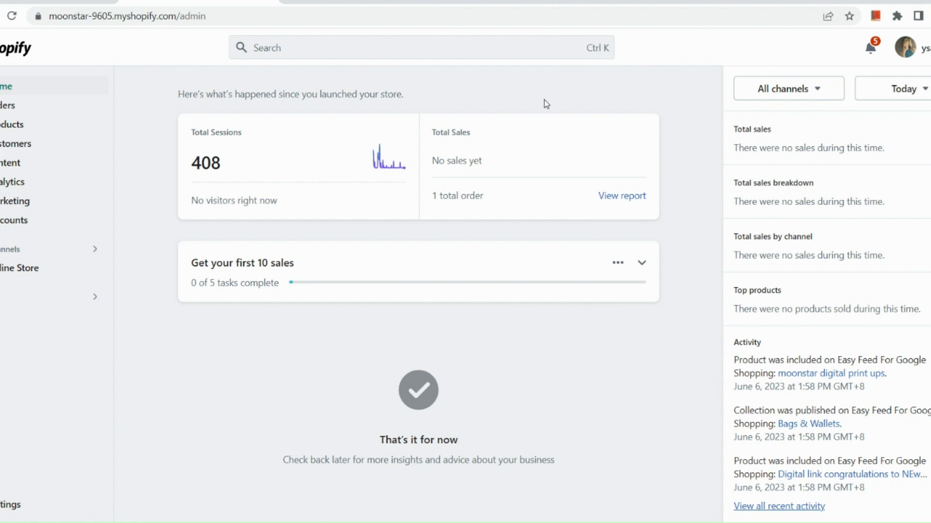
mouse_move(285, 113)
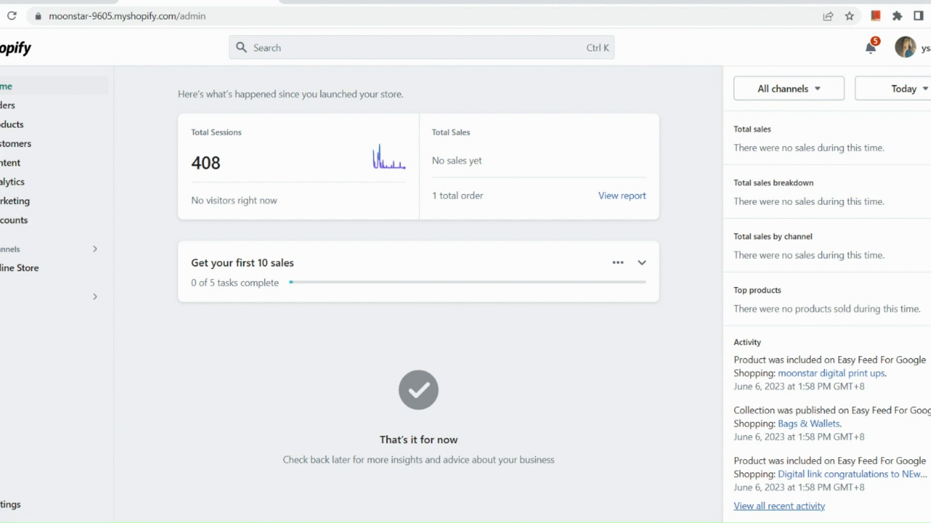
- Go to Settings > Payments and find PayPal listed as Inactive with a 2% fee
left_click(10, 505)
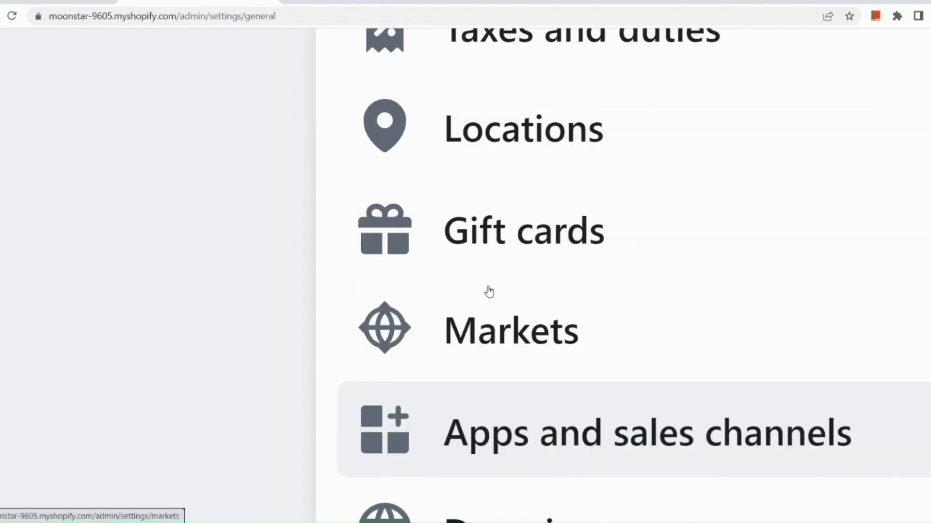
scroll("down", 3)
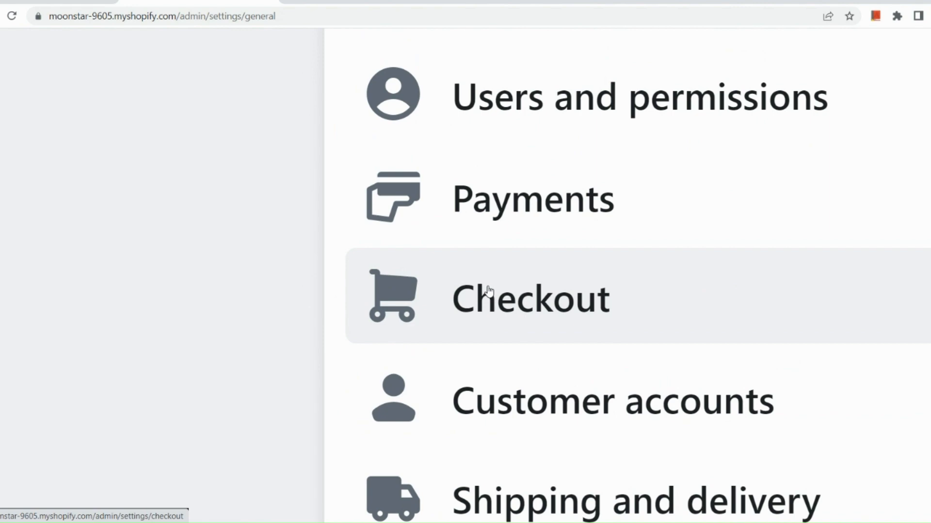
left_click(532, 198)
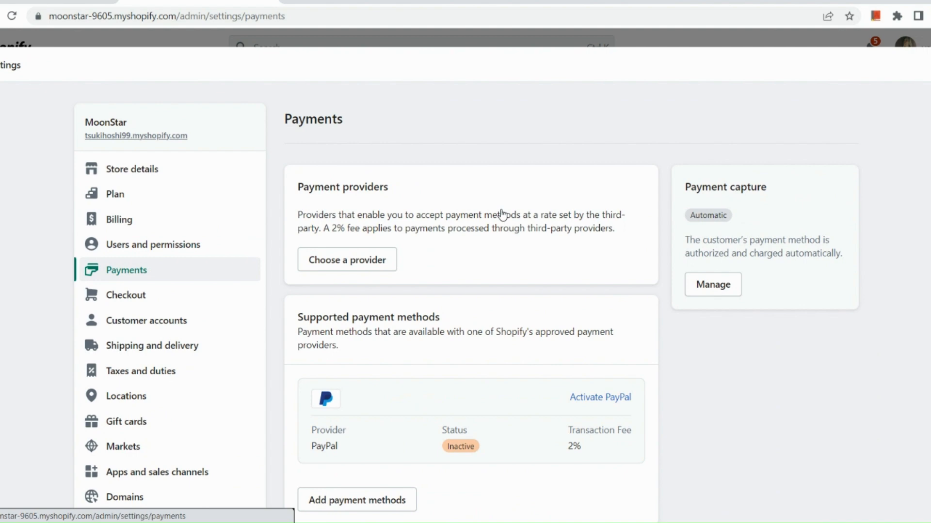
scroll("down", 3)
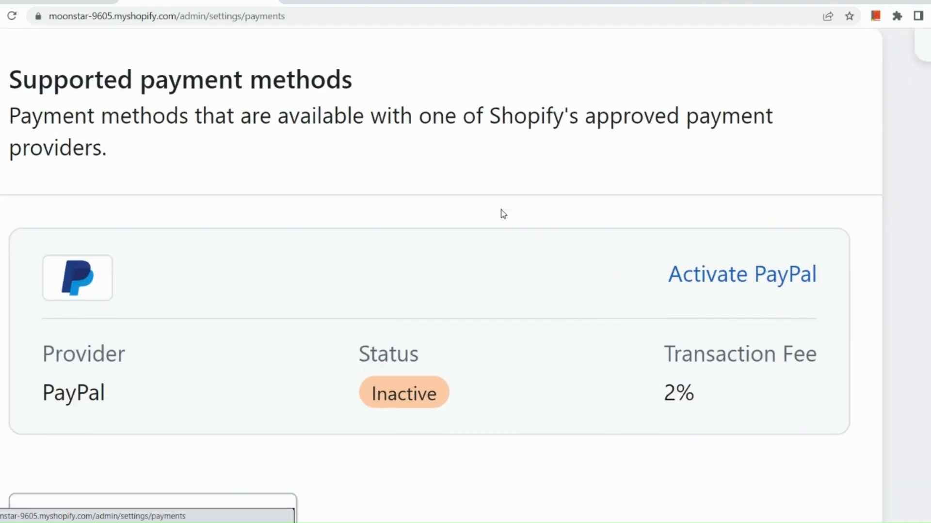
scroll("down", 3)
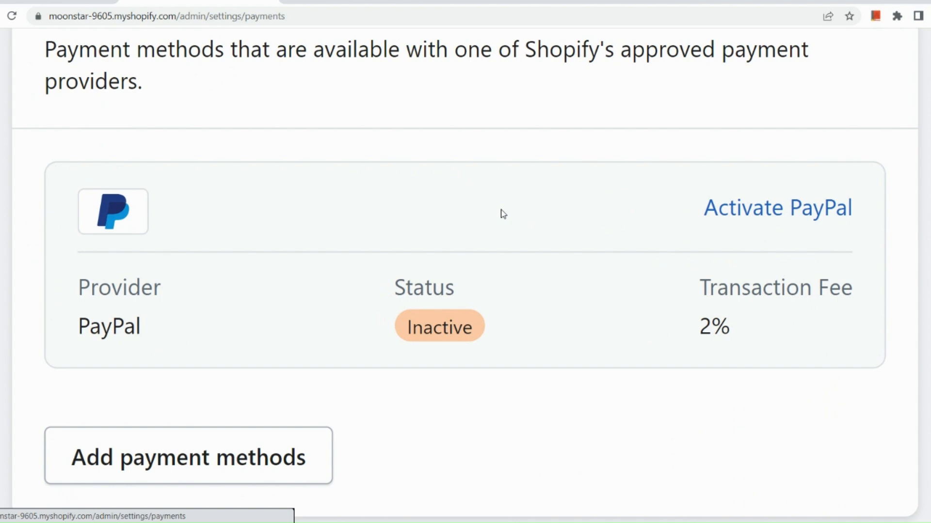
mouse_move(460, 314)
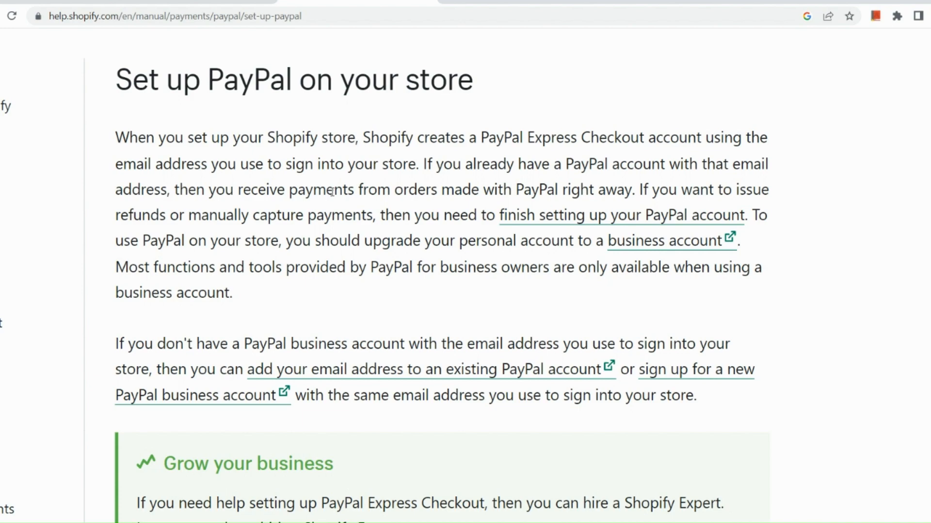
- Scroll 'Set up PayPal on your store' to the Finish setting up your PayPal account desktop steps
scroll("down", 3)
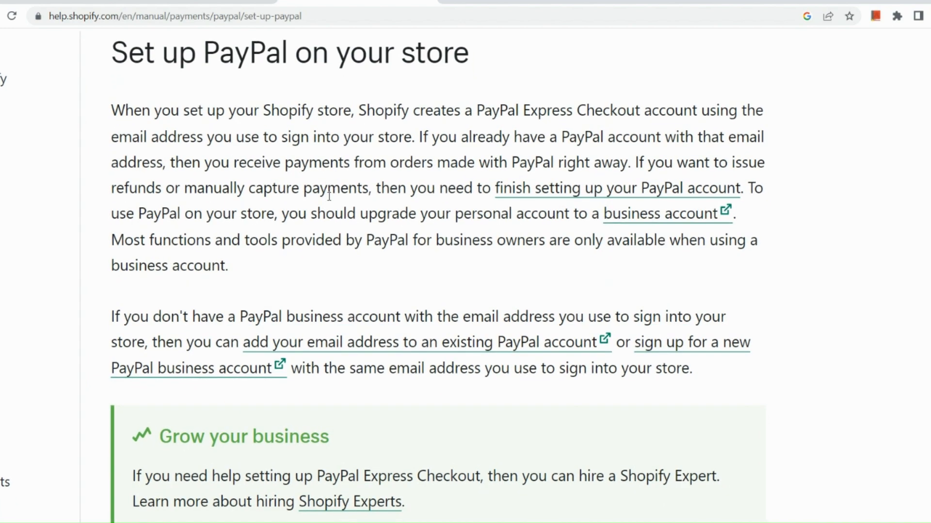
scroll("down", 3)
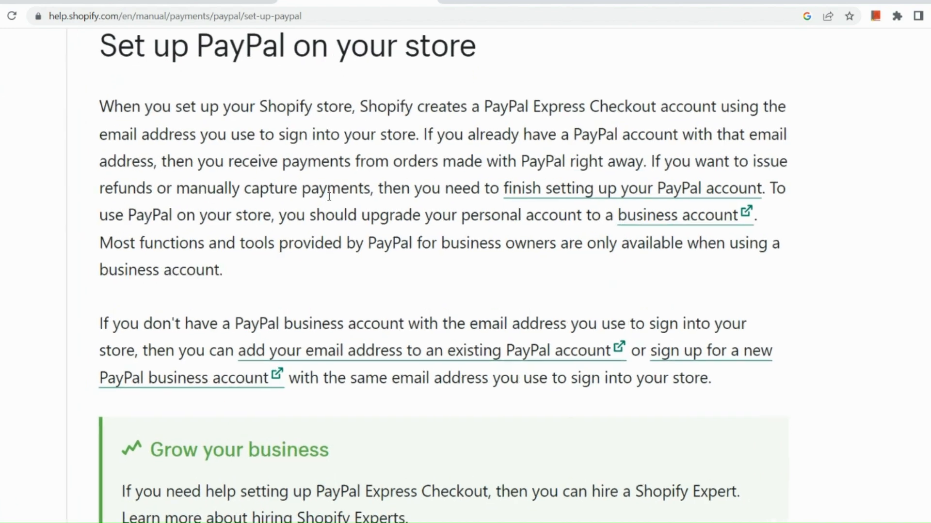
scroll("down", 3)
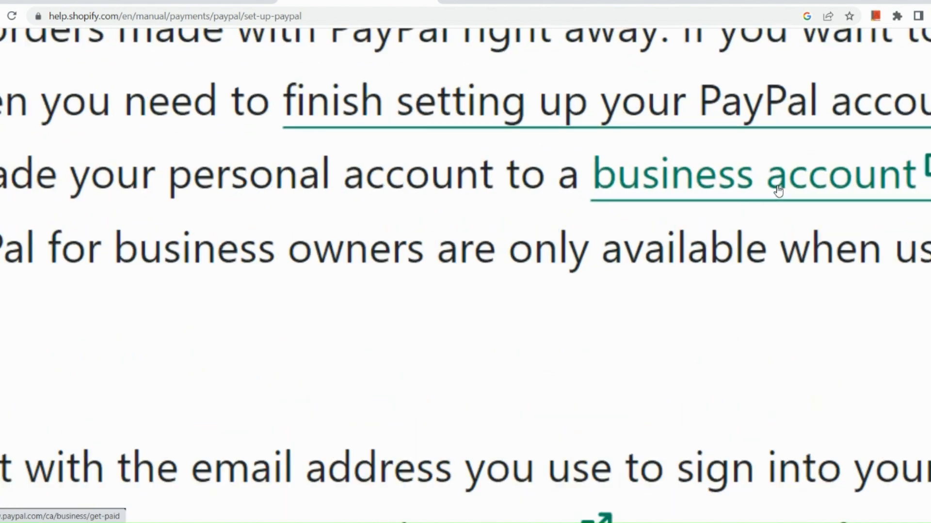
scroll("down", 3)
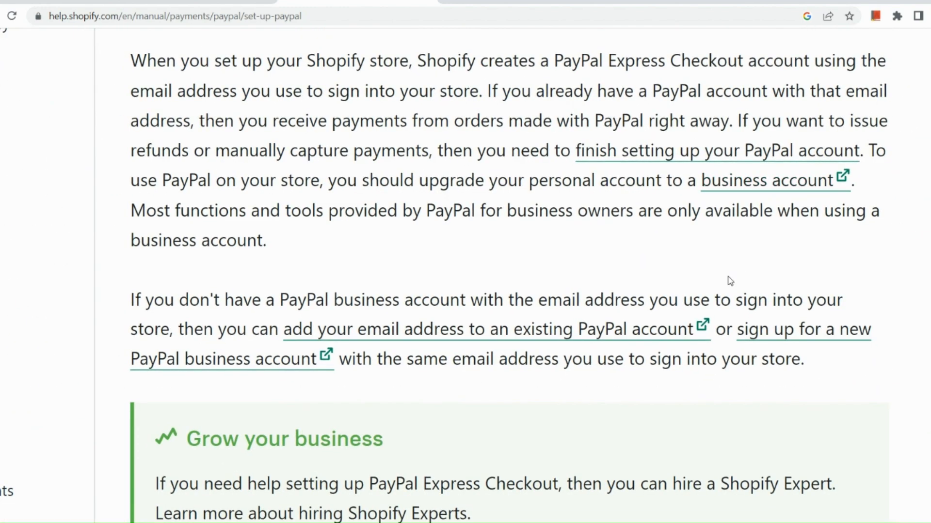
scroll("down", 3)
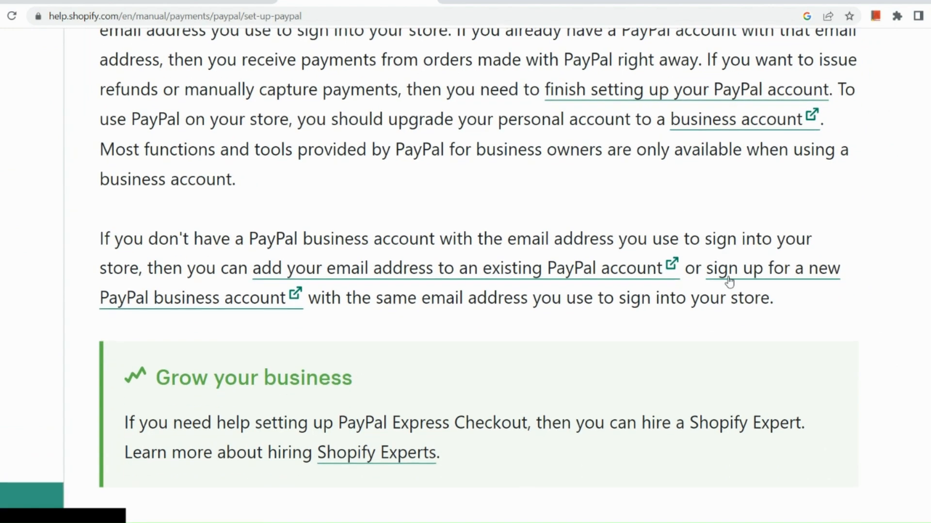
scroll("down", 3)
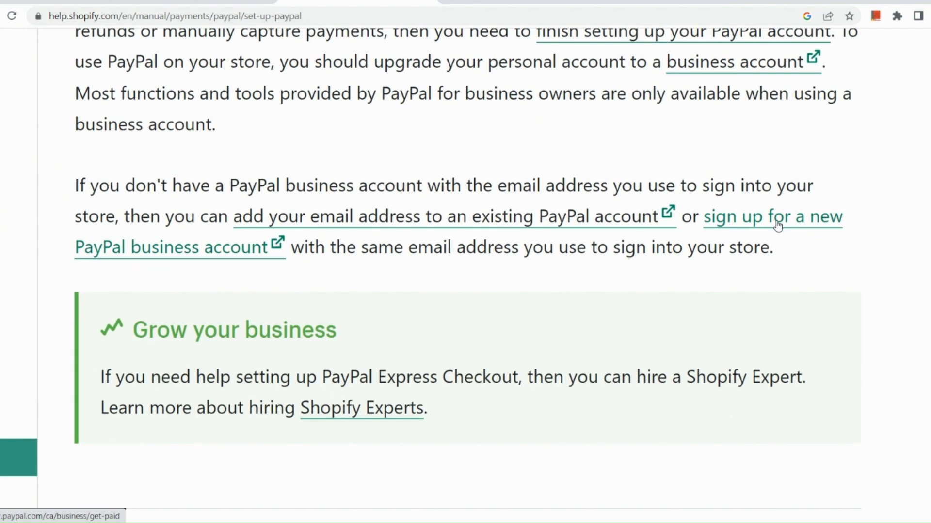
scroll("down", 3)
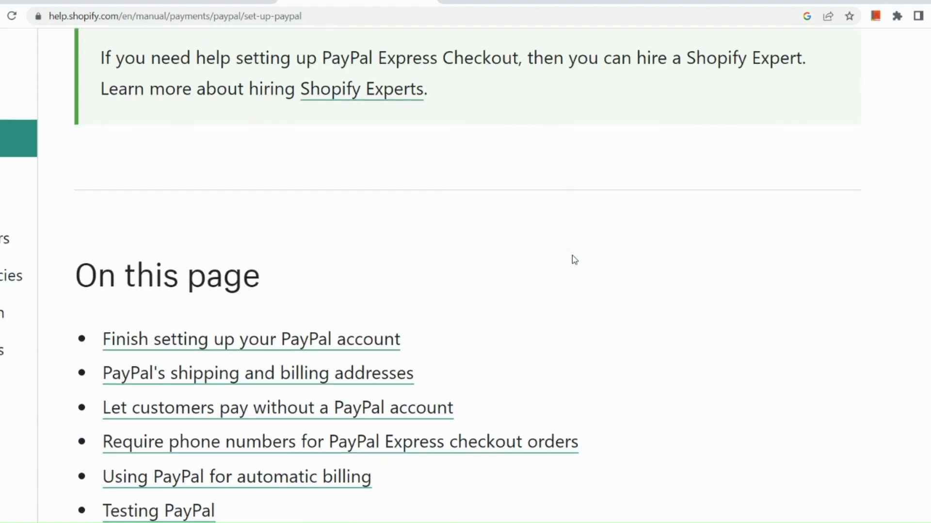
scroll("down", 3)
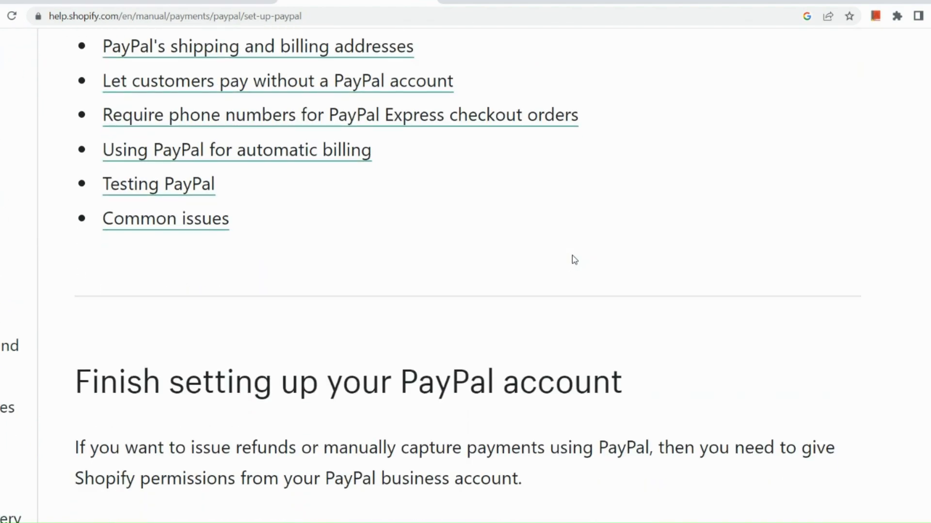
scroll("down", 3)
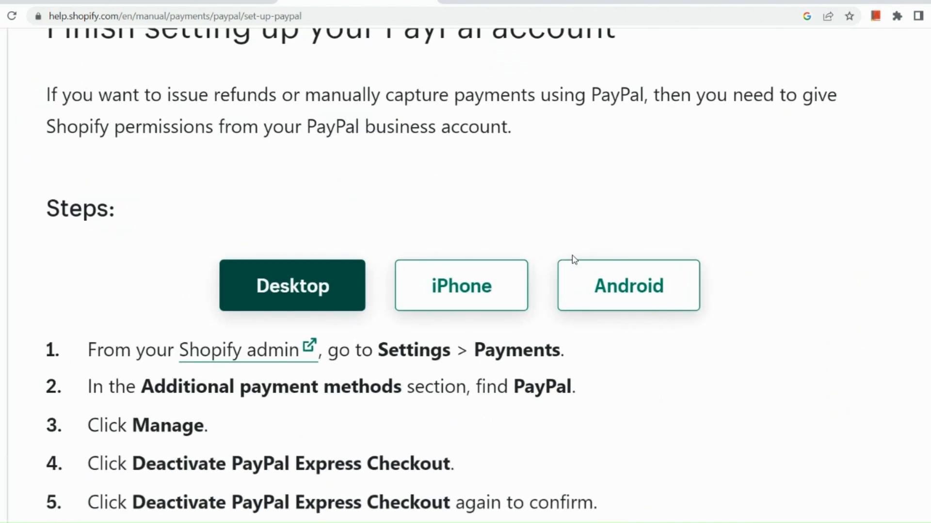
scroll("down", 3)
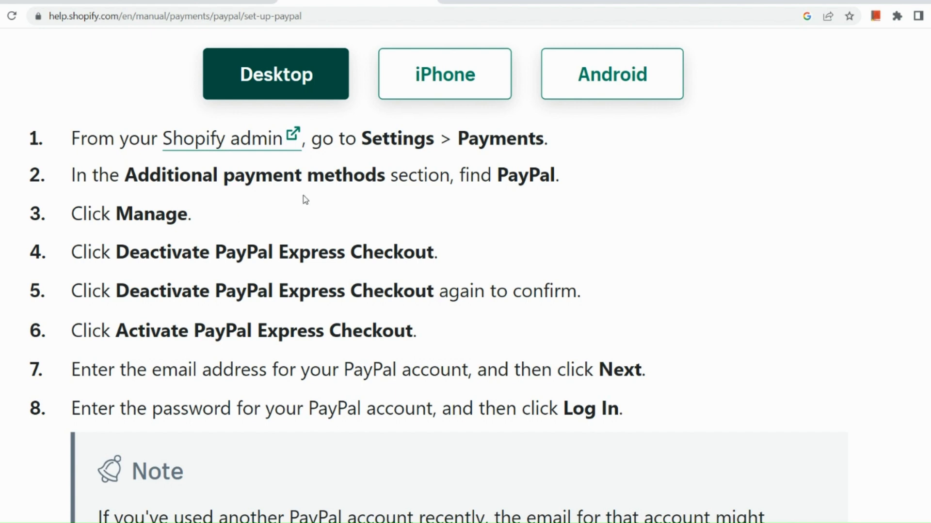
mouse_move(510, 185)
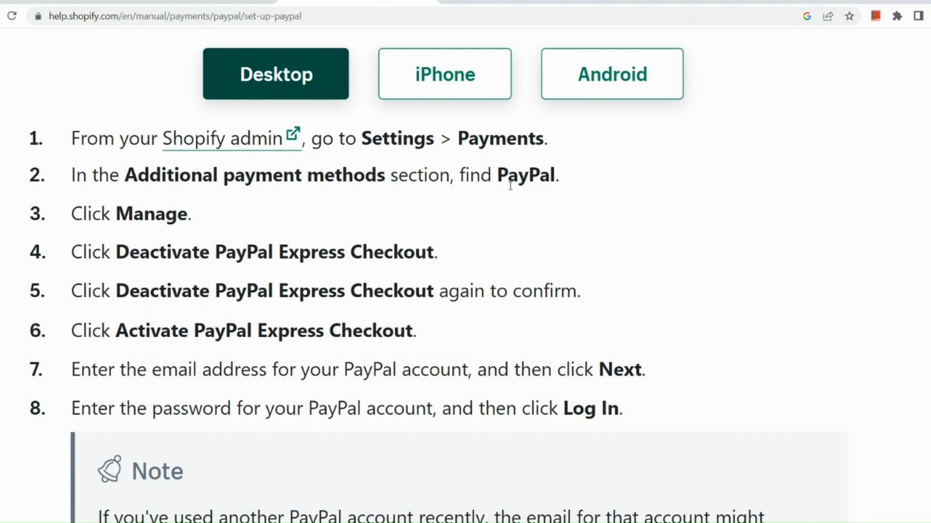
mouse_move(159, 3)
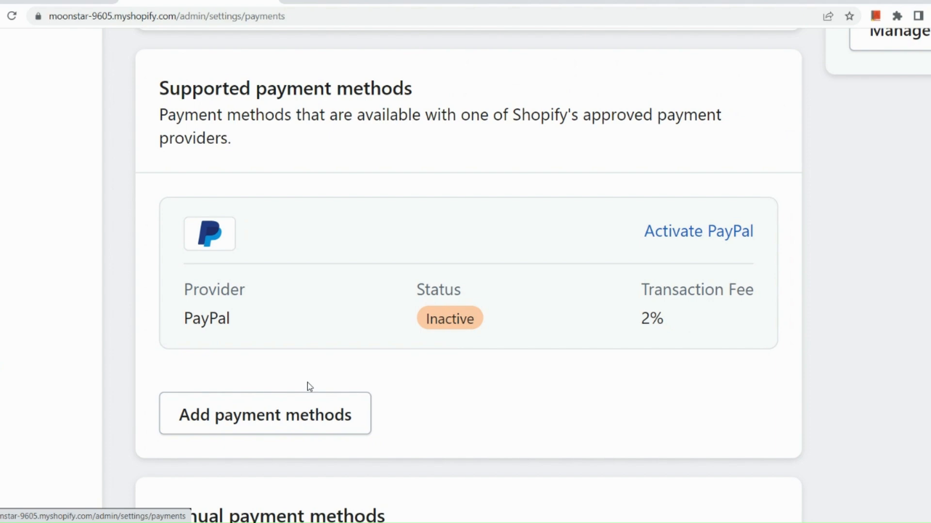
mouse_move(698, 231)
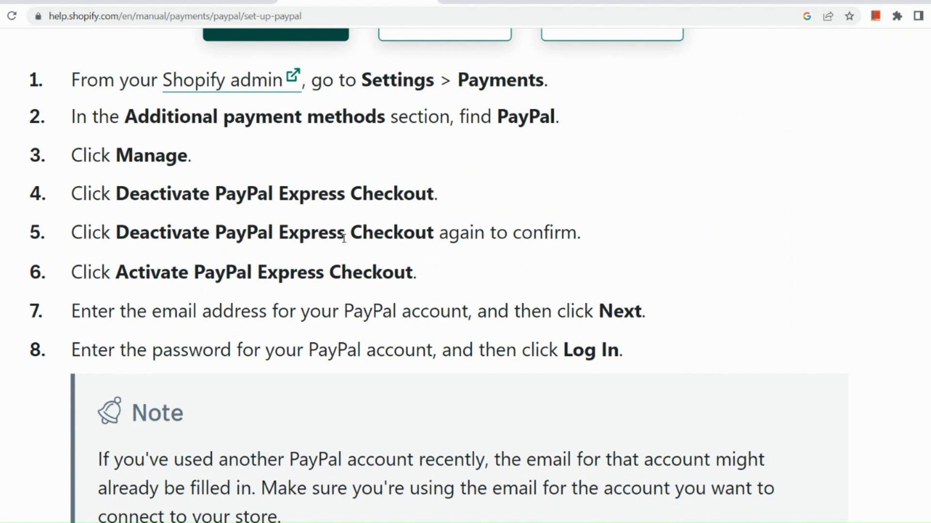
- Scroll the Payments settings to Supported payment methods, where PayPal is still Inactive
scroll("down", 3)
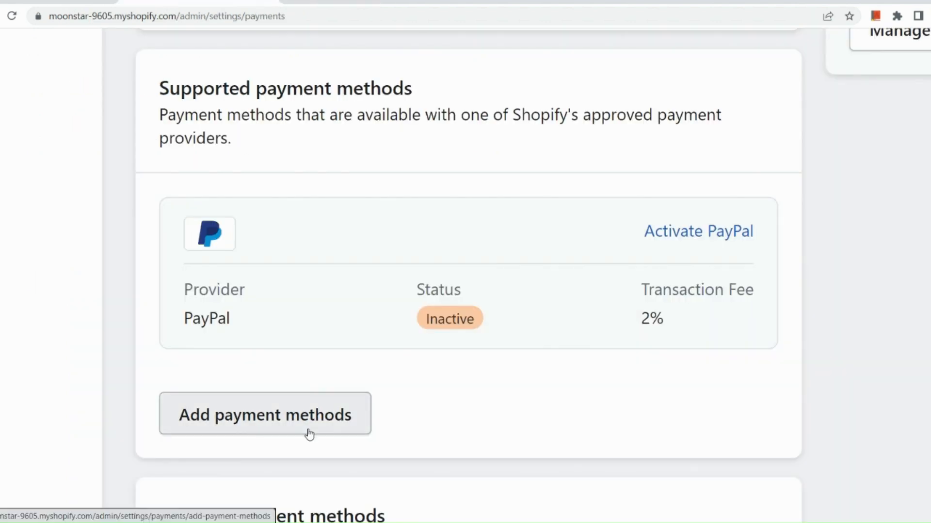
- On Add payment methods, search for PayPal Express Checkout, find nothing, and clear the search
left_click(264, 413)
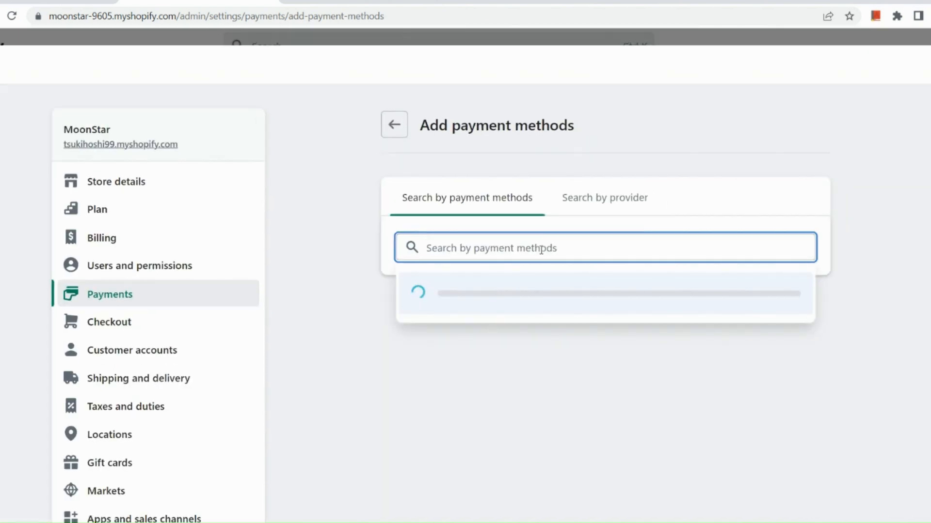
type("paypale")
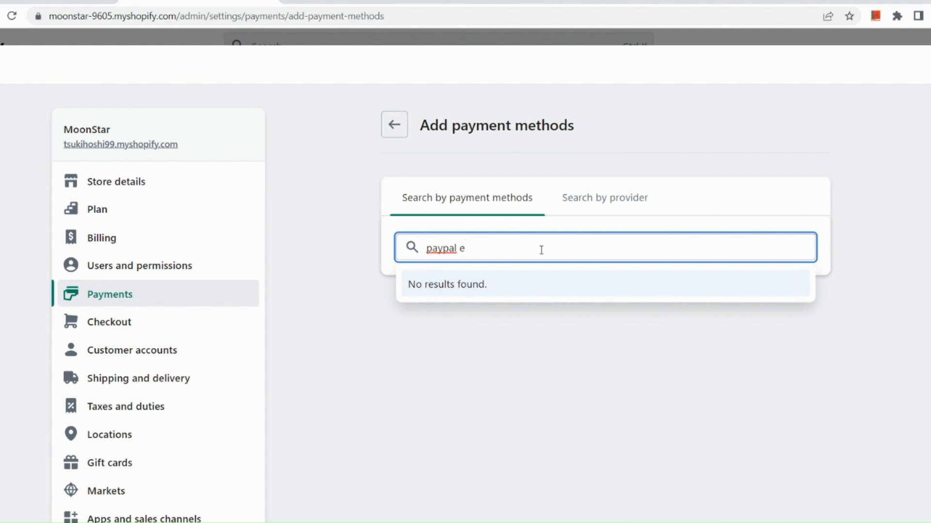
type("xr")
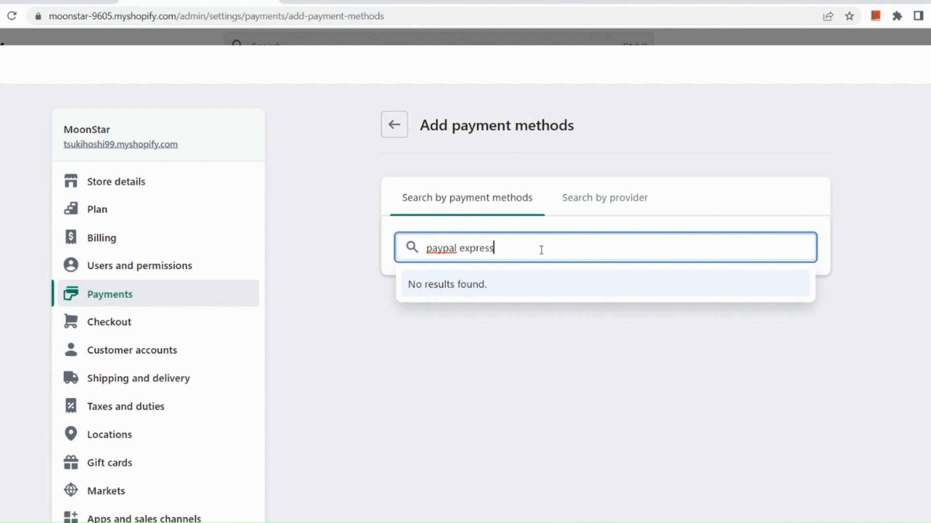
type("checkout")
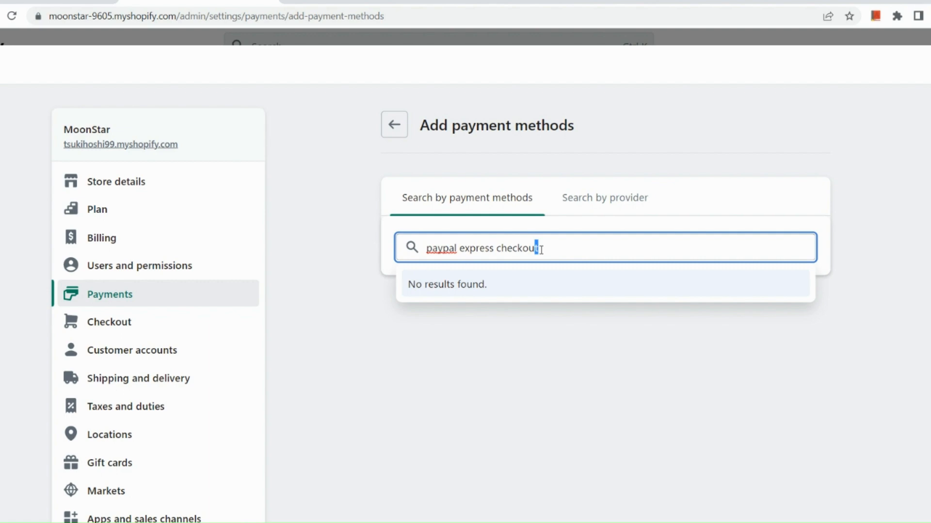
left_click(599, 247)
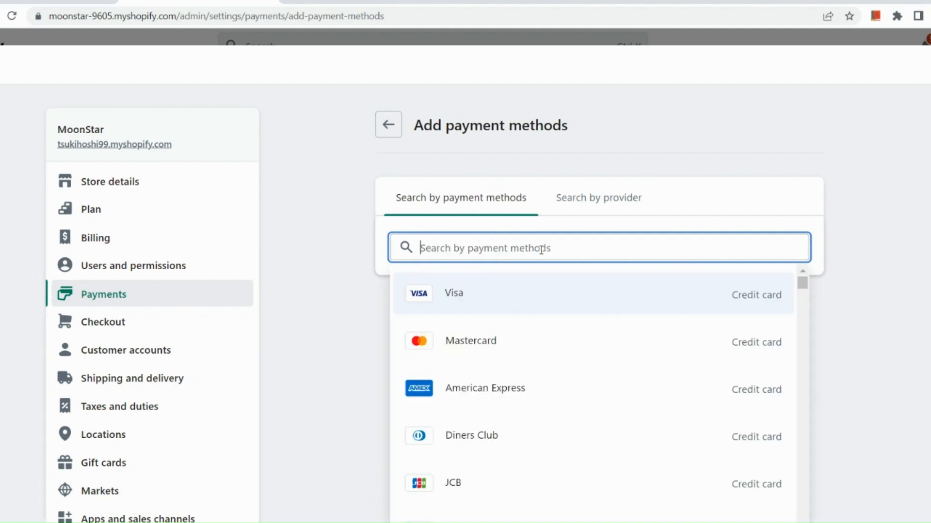
mouse_move(653, 214)
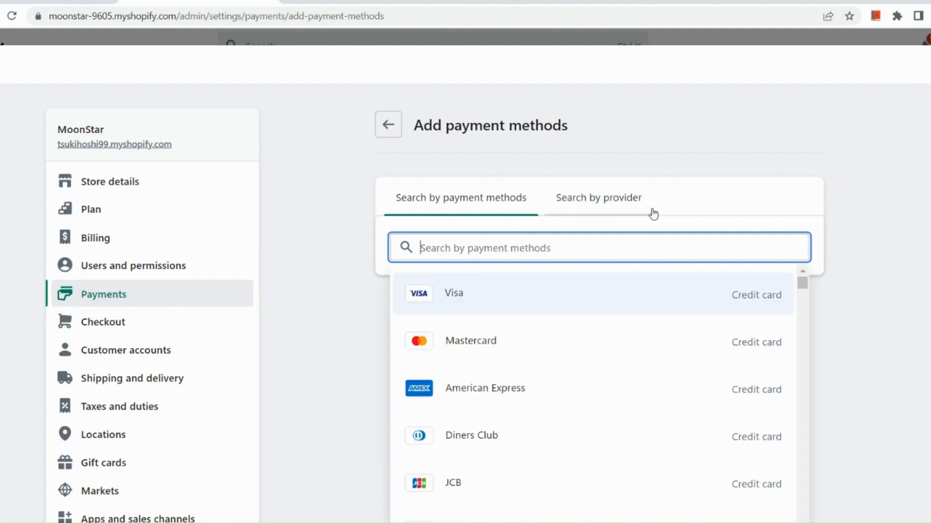
- Search by provider for 'pay', then return to the Payments settings
left_click(597, 198)
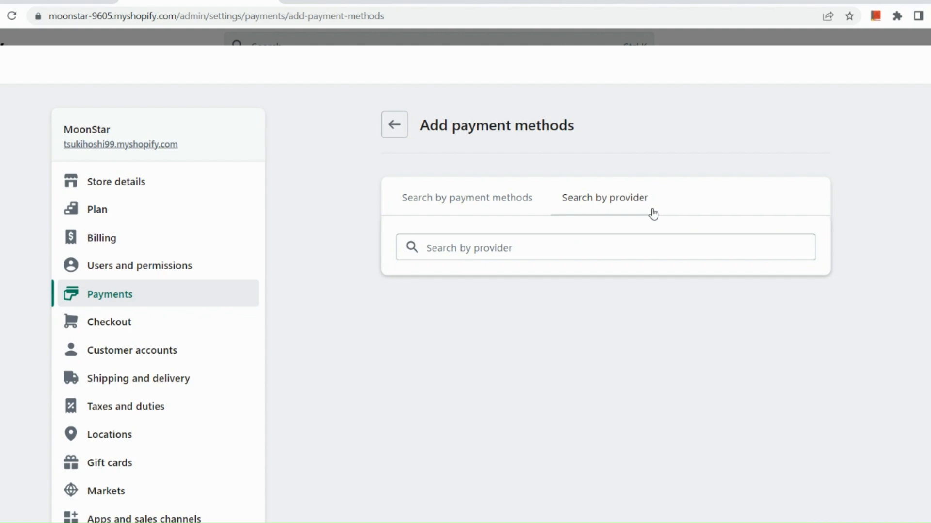
left_click(604, 198)
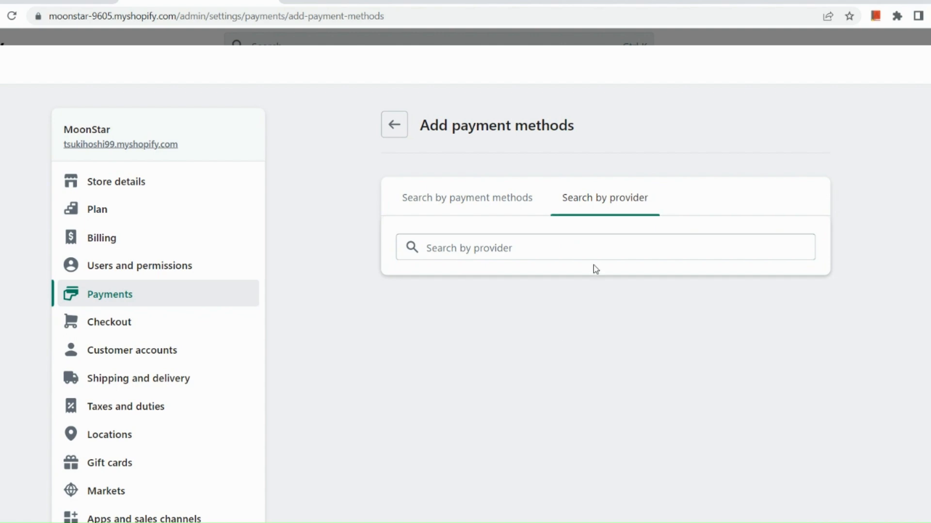
left_click(605, 248)
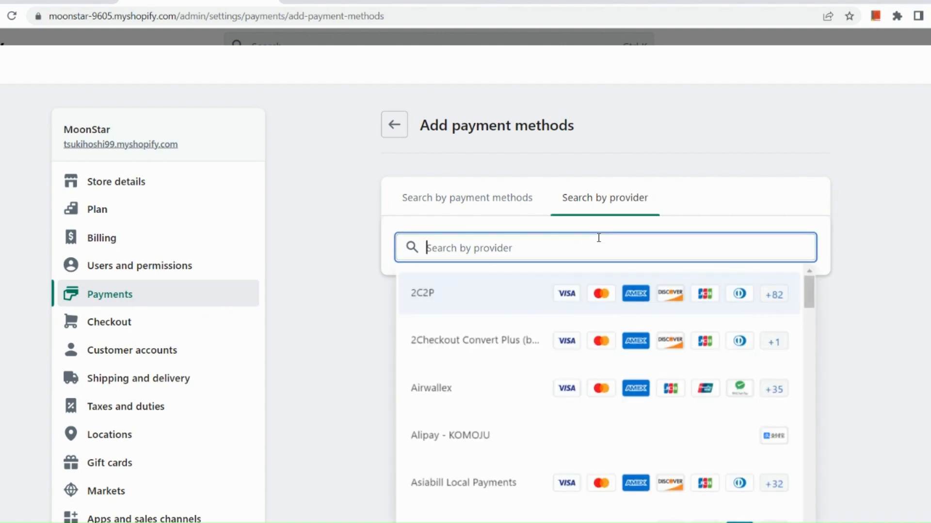
type("paypal")
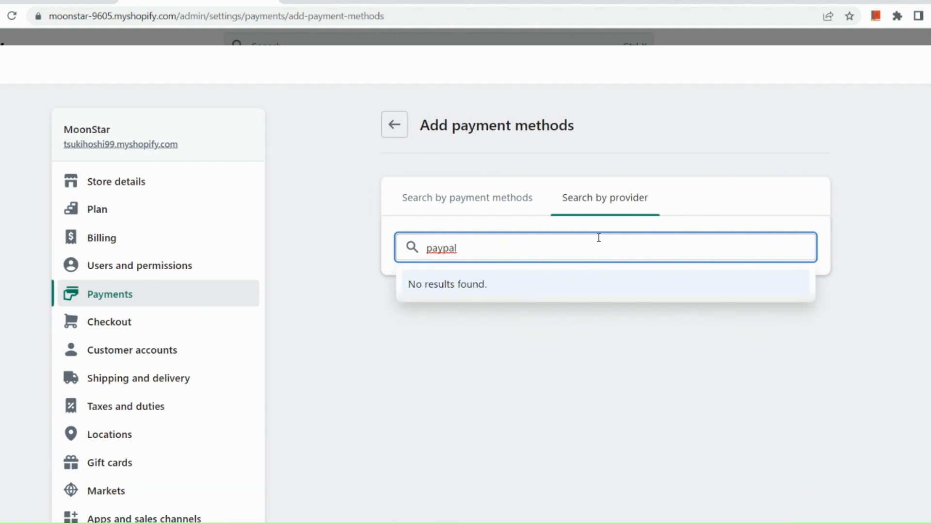
left_click(393, 125)
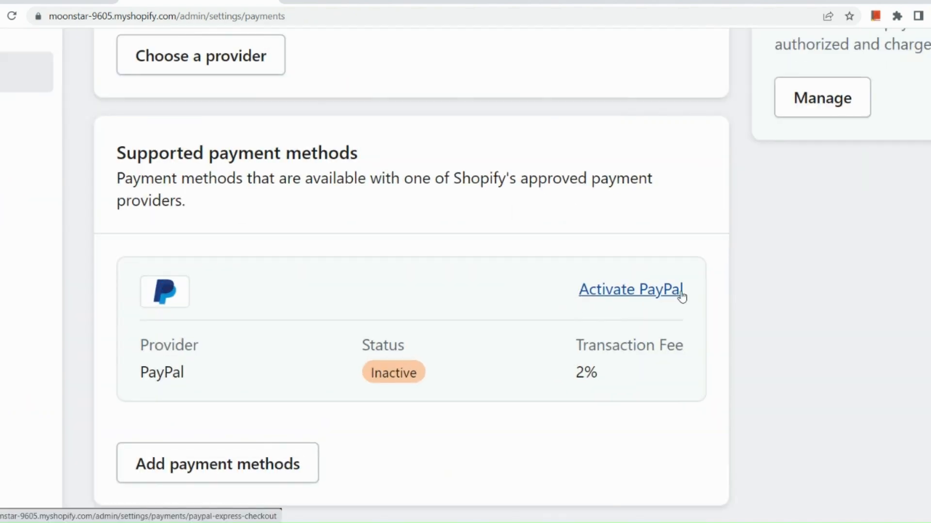
- Activate PayPal, then PayPal Express Checkout, reaching PayPal's account-connection page
left_click(631, 290)
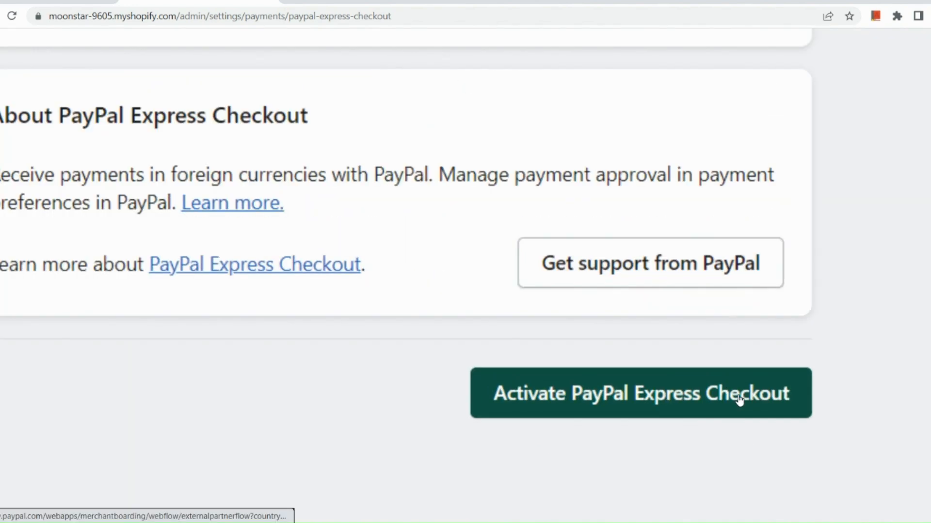
left_click(639, 392)
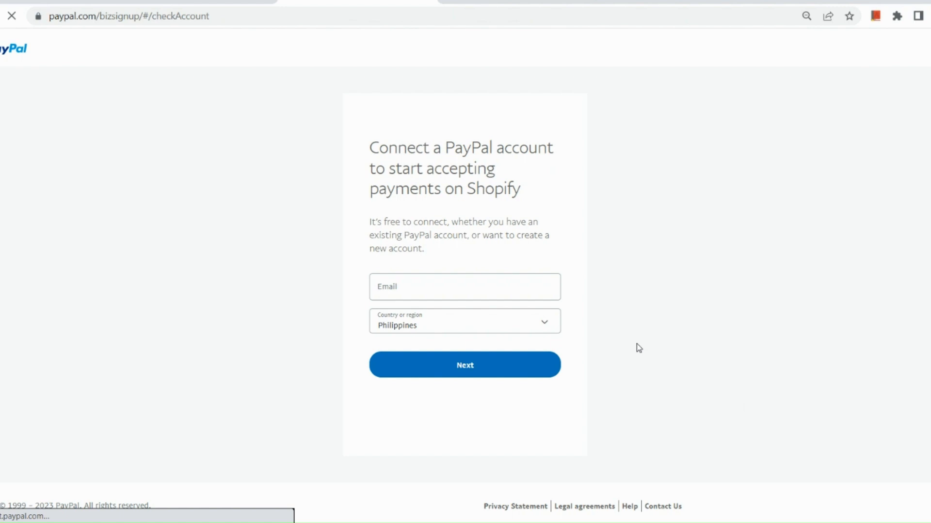
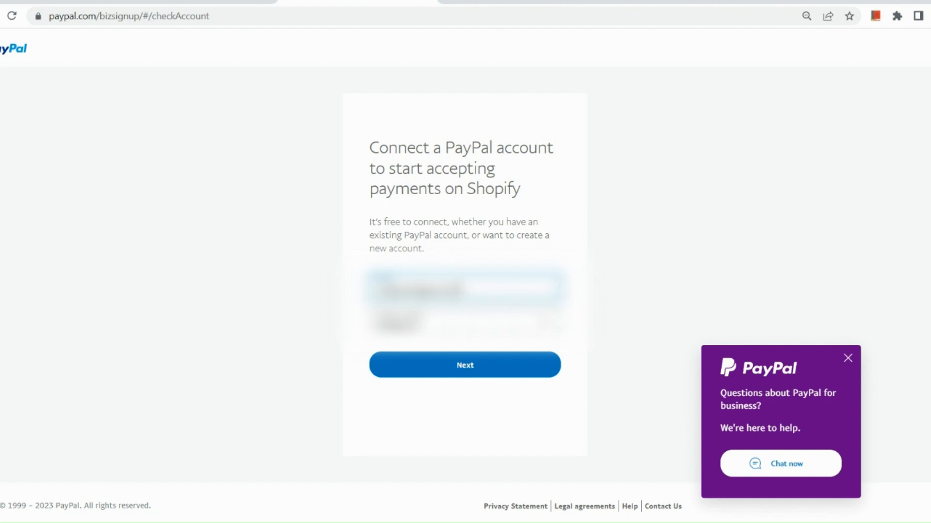
left_click(465, 365)
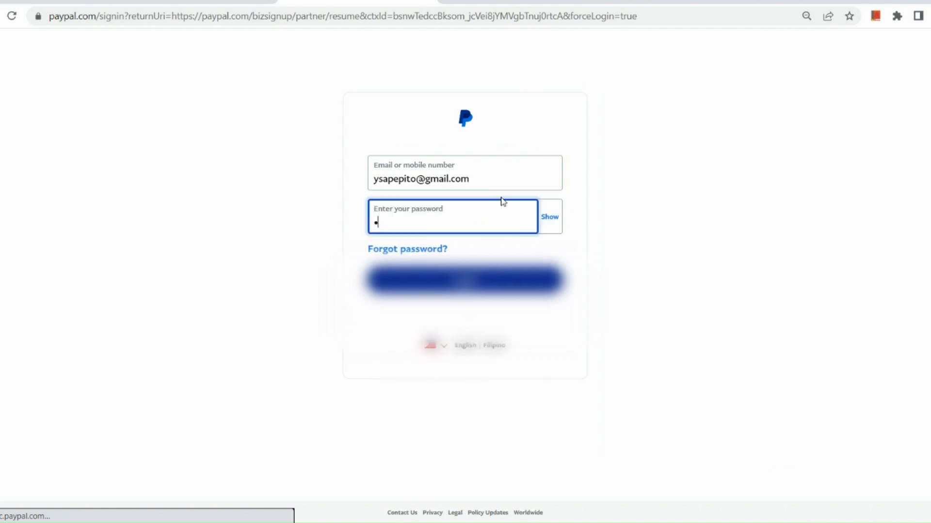
type("password")
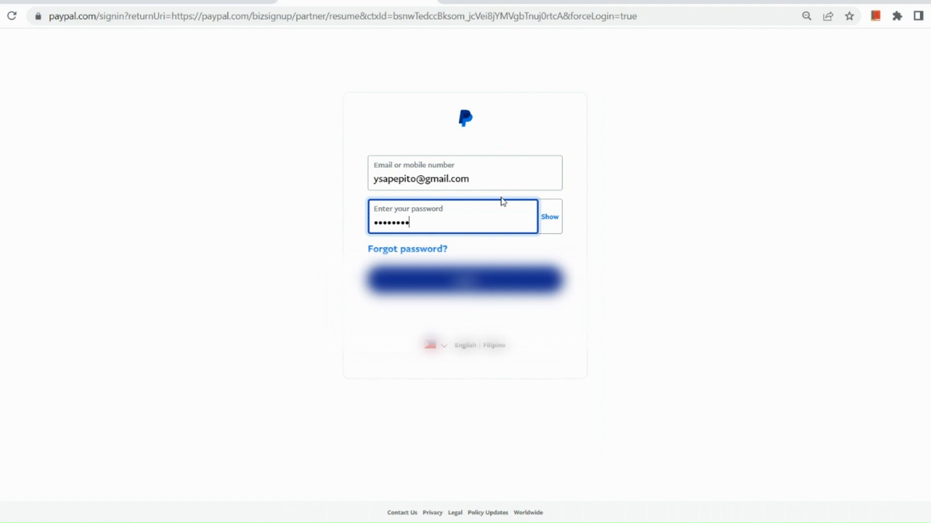
left_click(465, 281)
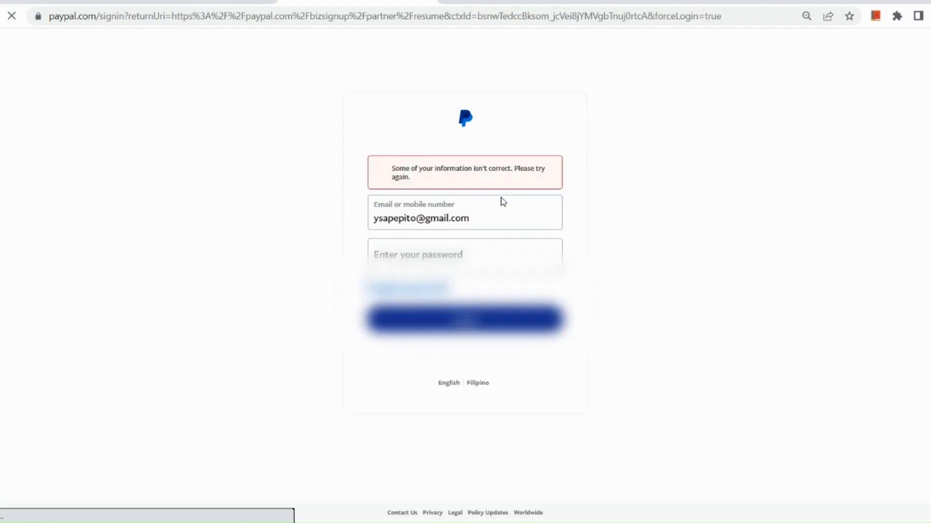
left_click(464, 254)
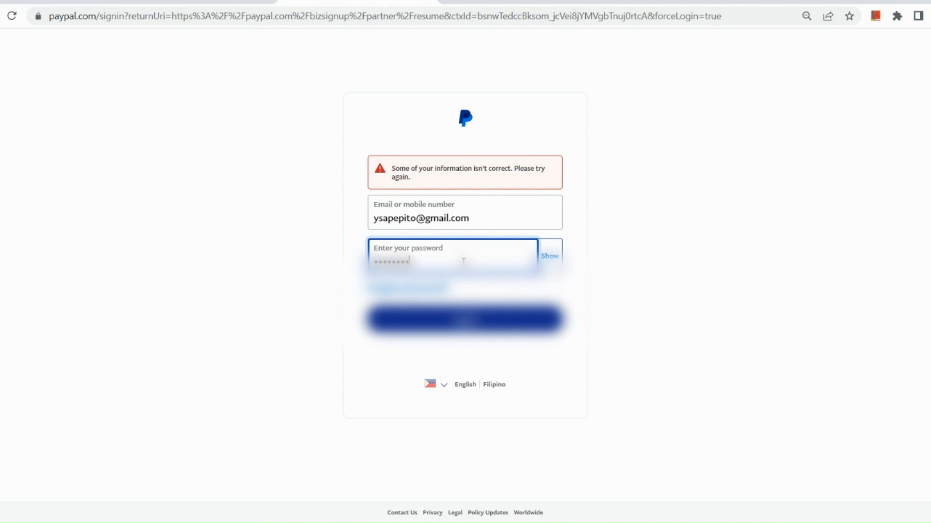
left_click(464, 320)
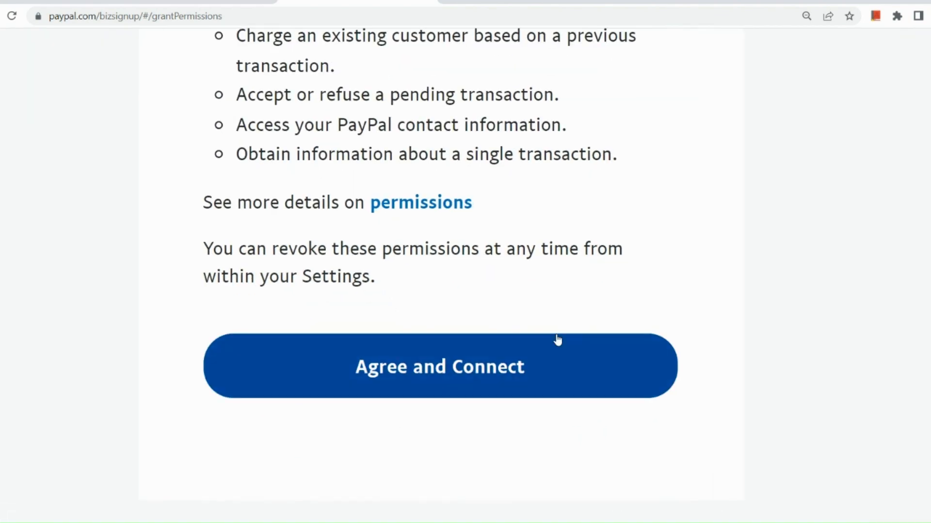
- Agree and connect PayPal to Shopify, dismiss the feedback survey, and return to Shopify
left_click(439, 366)
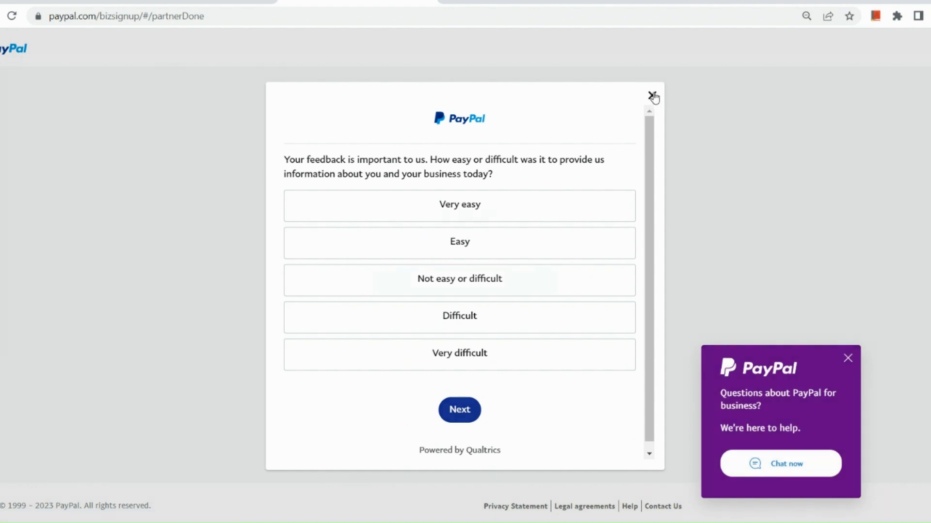
left_click(652, 96)
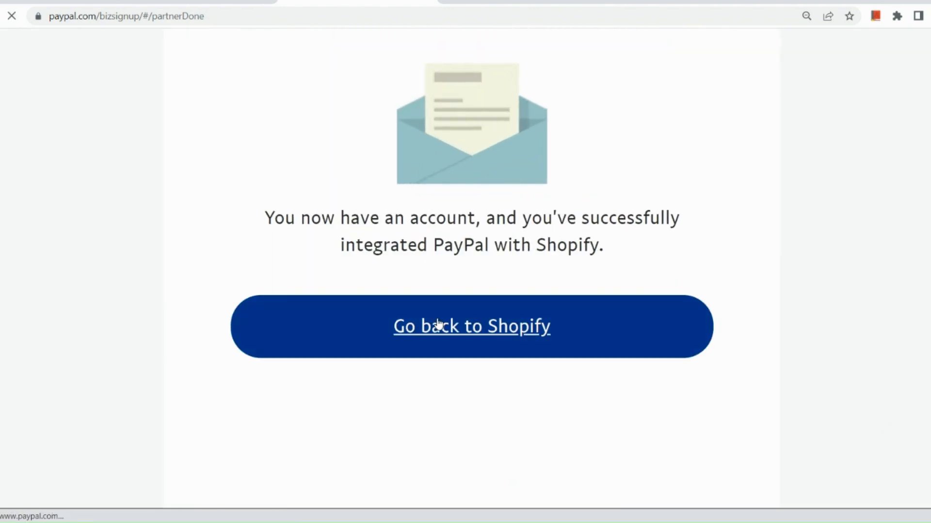
left_click(471, 326)
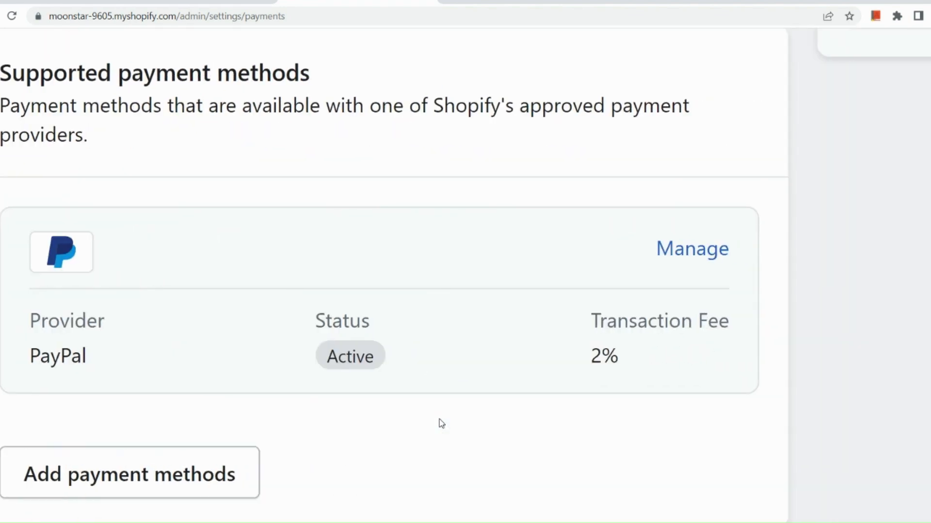
- Manage the active PayPal Express Checkout provider and open its Help Center article
left_click(691, 248)
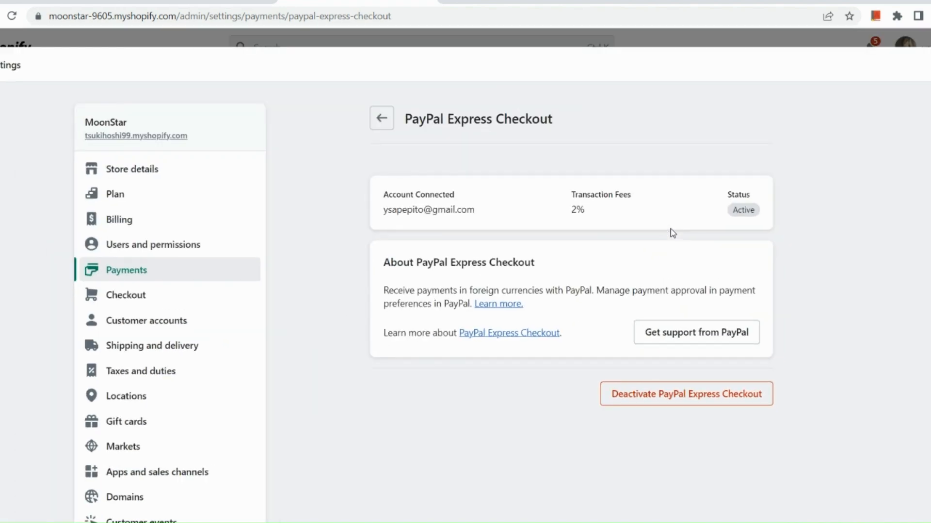
mouse_move(699, 270)
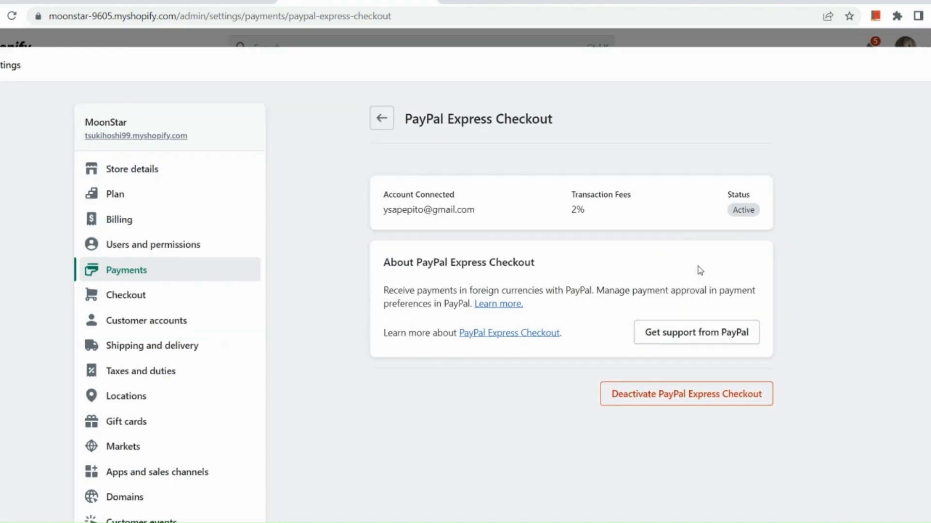
mouse_move(648, 240)
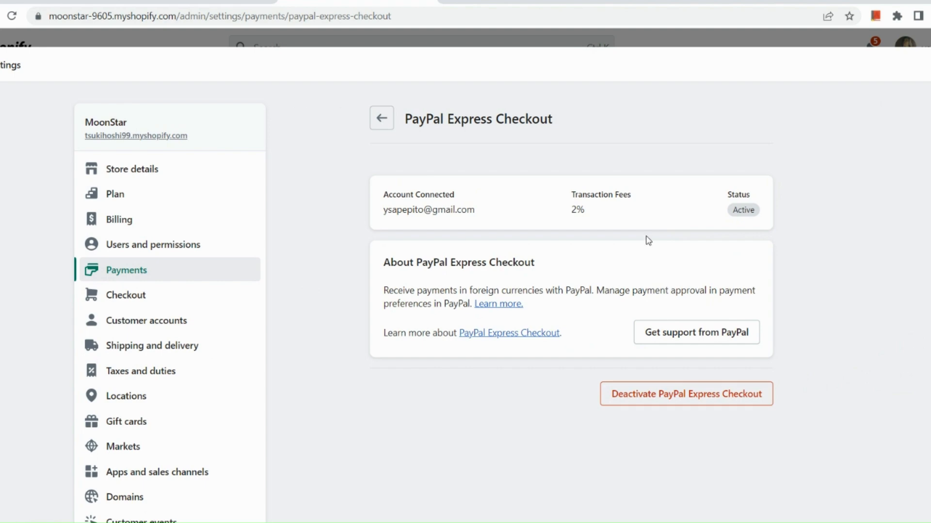
mouse_move(536, 374)
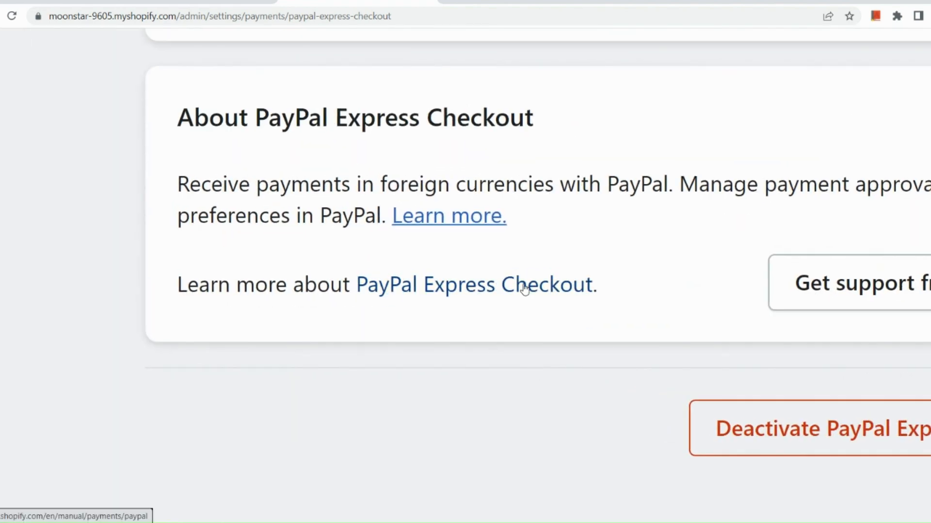
left_click(474, 285)
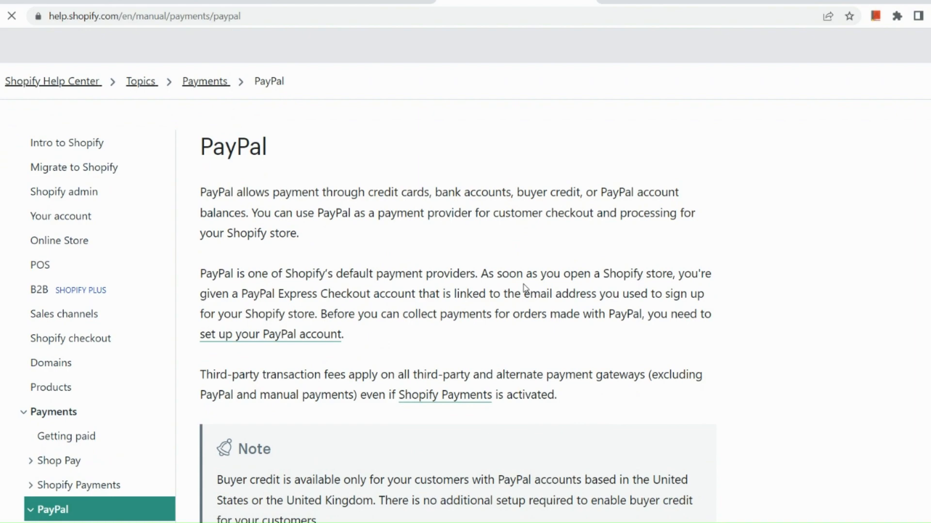
- Scroll the PayPal article to 'In this section' and open Supported PayPal providers
scroll("down", 3)
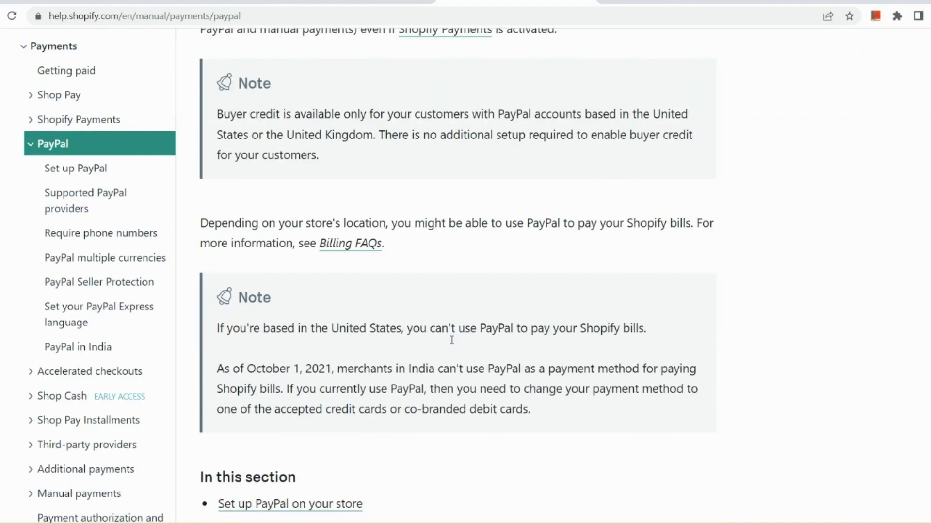
scroll("down", 3)
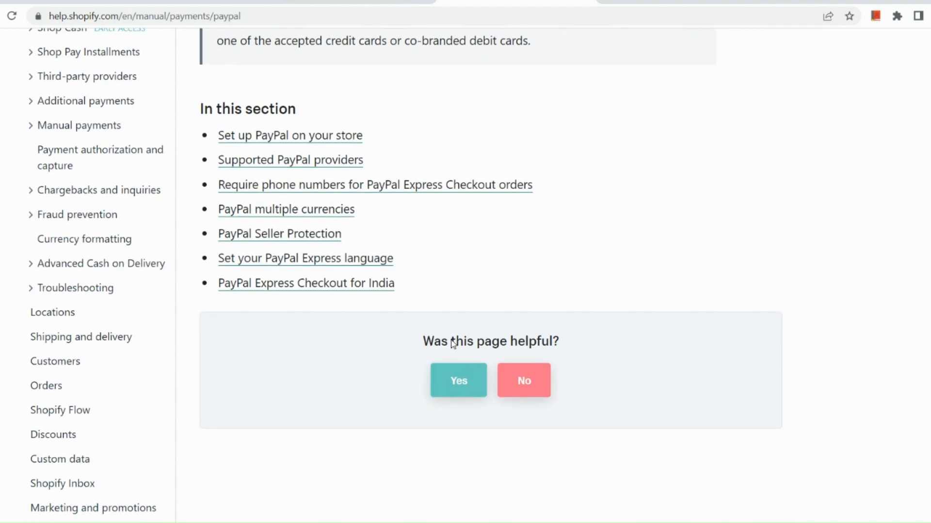
scroll("down", 3)
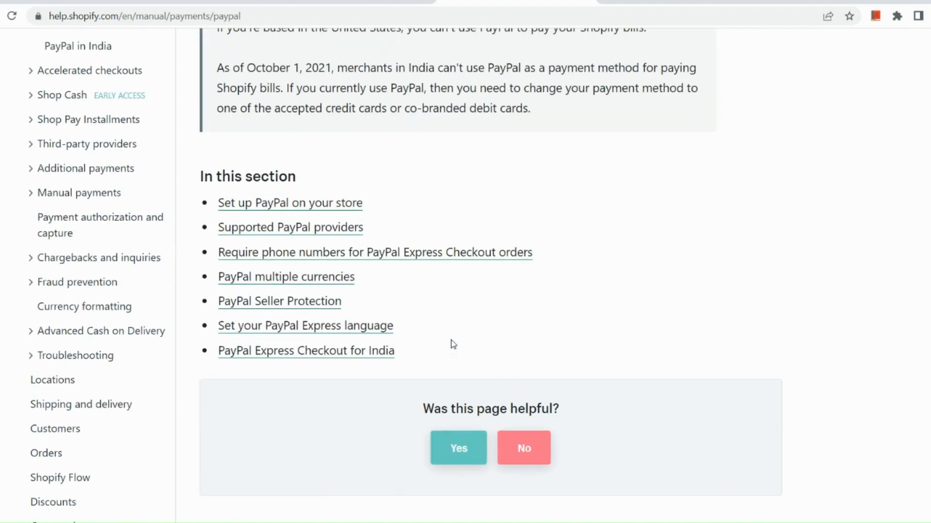
scroll("up", 3)
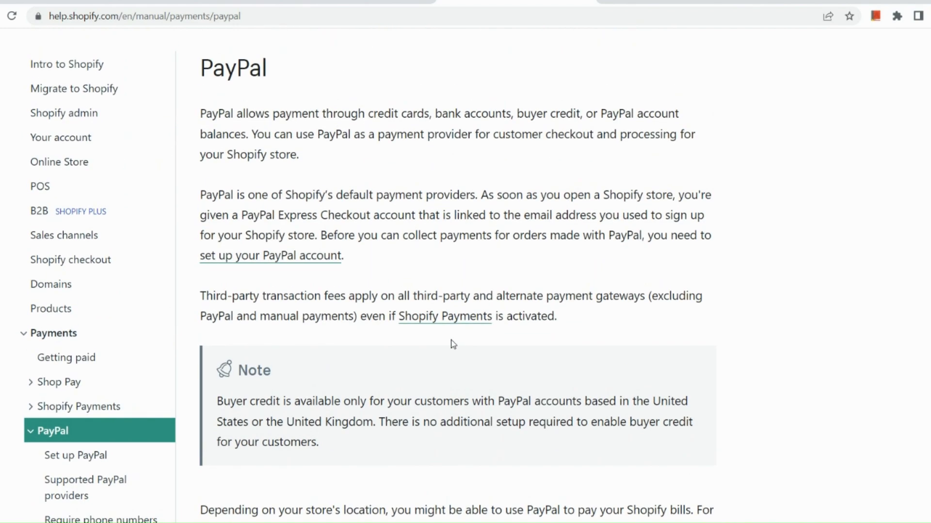
scroll("down", 3)
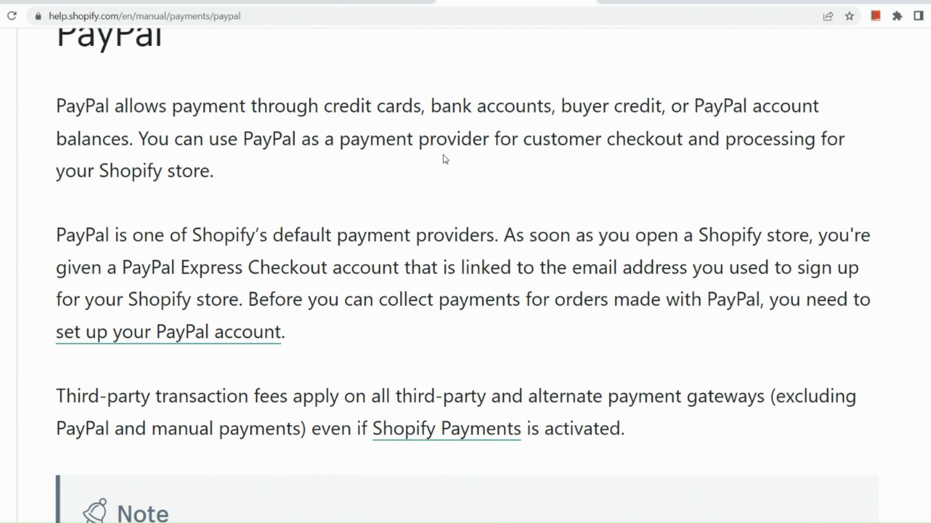
scroll("down", 3)
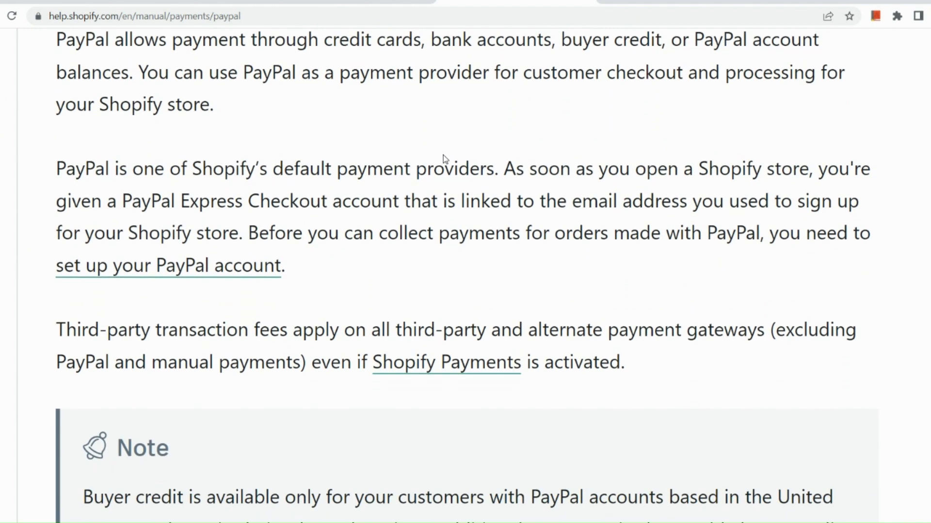
scroll("down", 3)
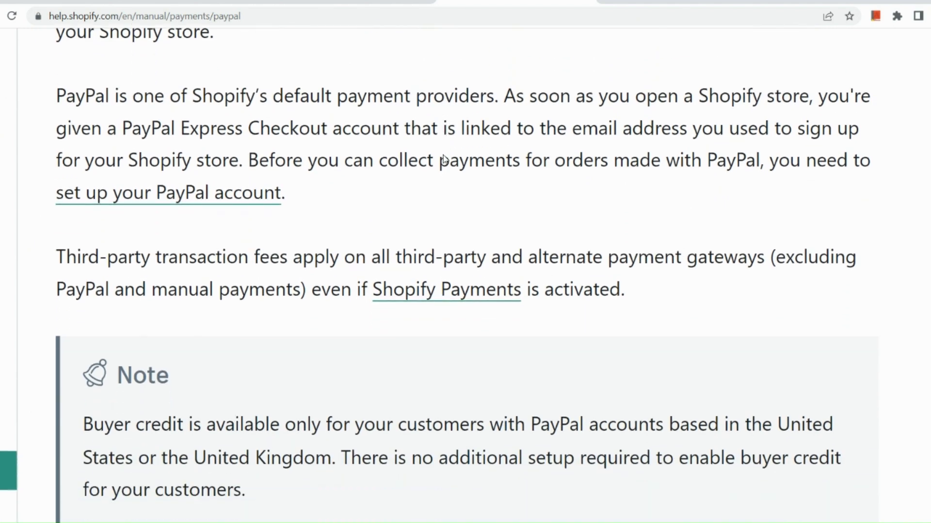
scroll("down", 3)
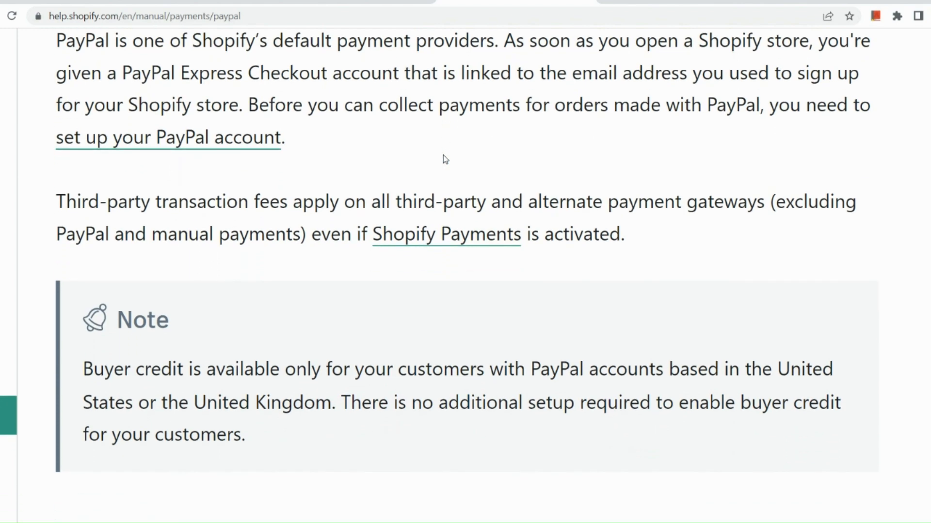
scroll("down", 3)
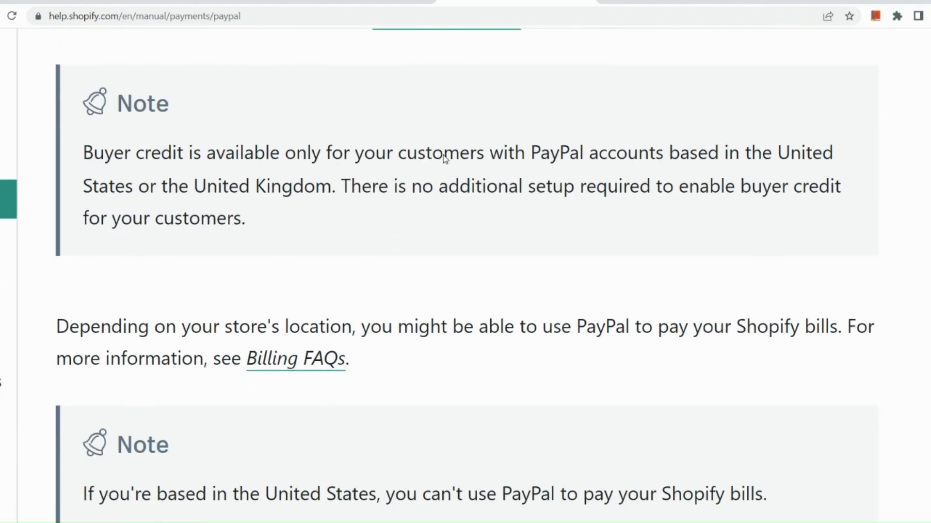
scroll("down", 3)
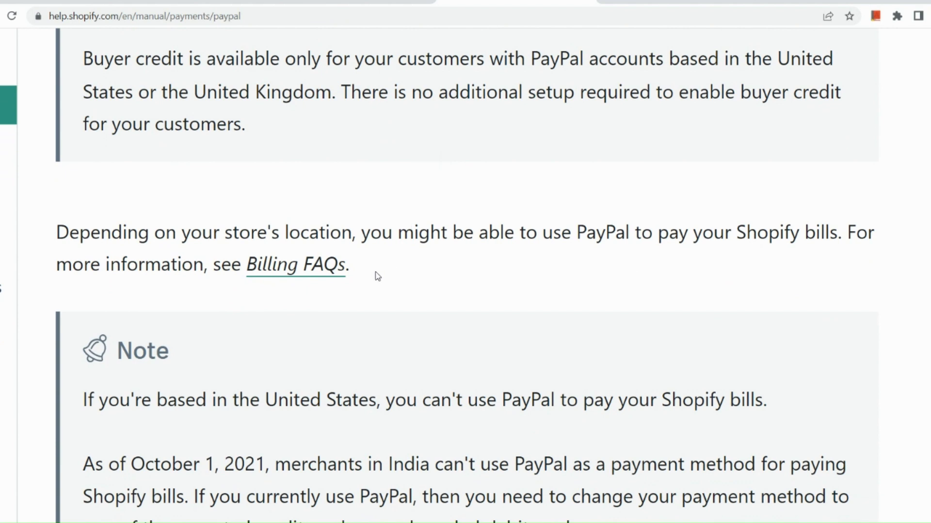
mouse_move(588, 212)
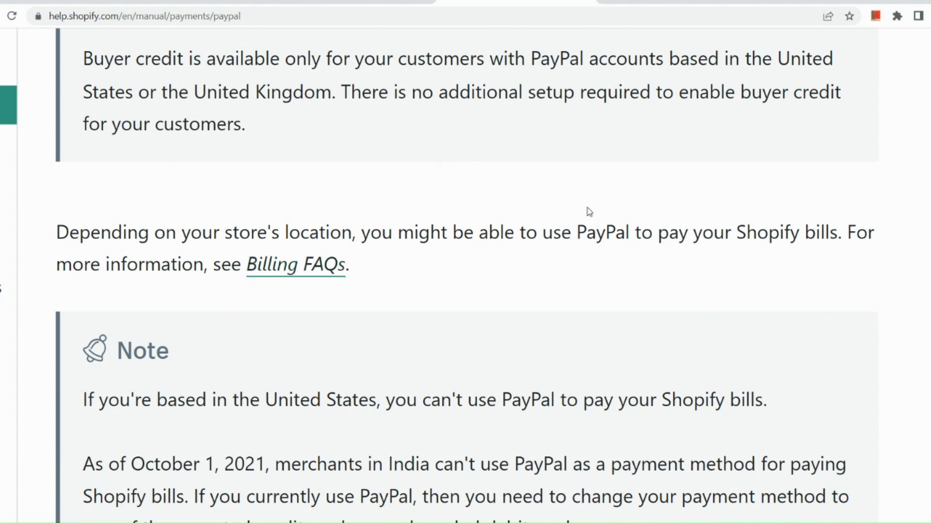
scroll("down", 3)
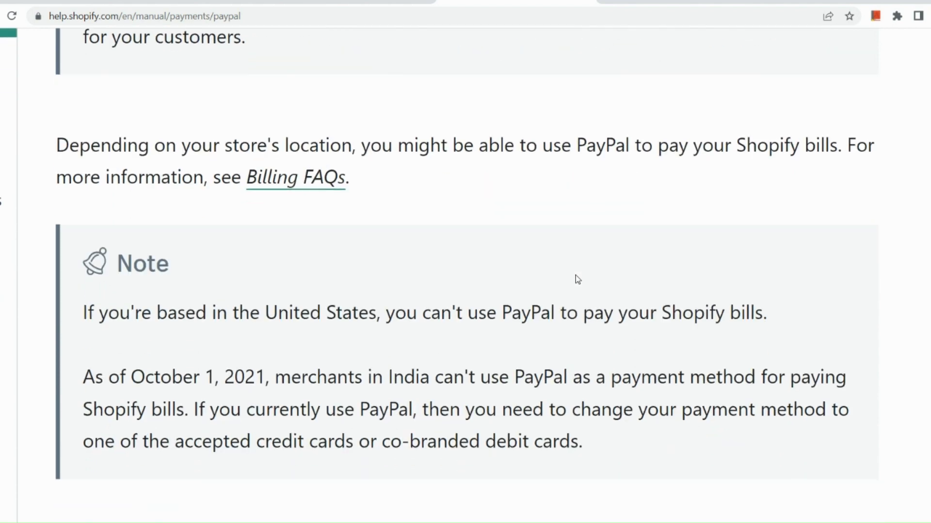
scroll("down", 3)
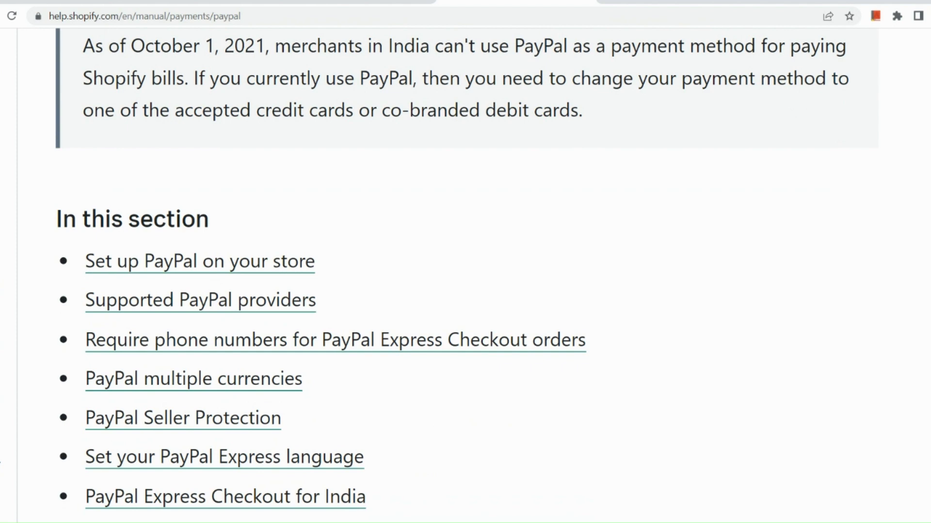
mouse_move(559, 293)
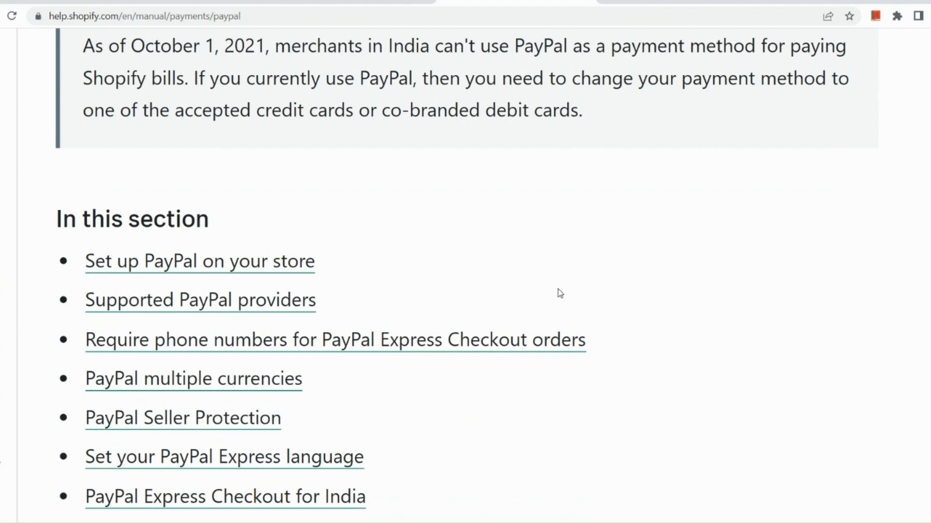
left_click(199, 299)
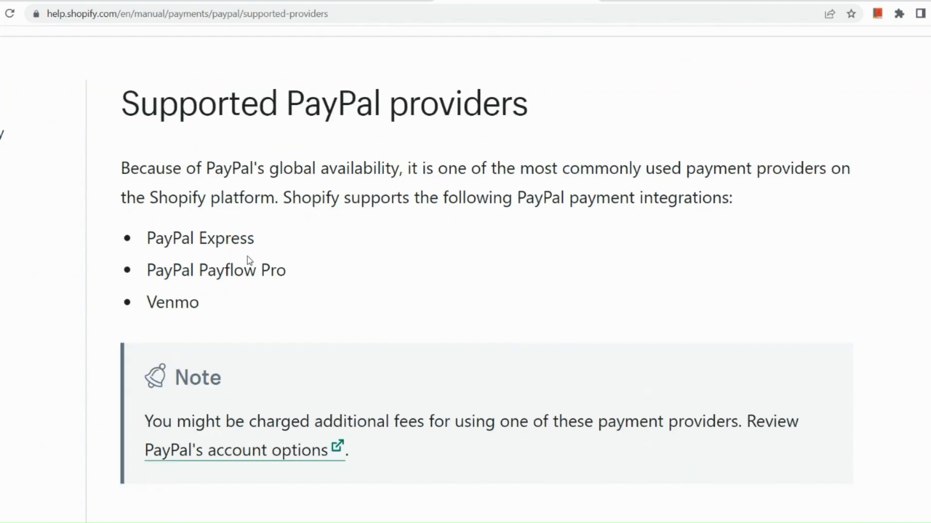
mouse_move(194, 309)
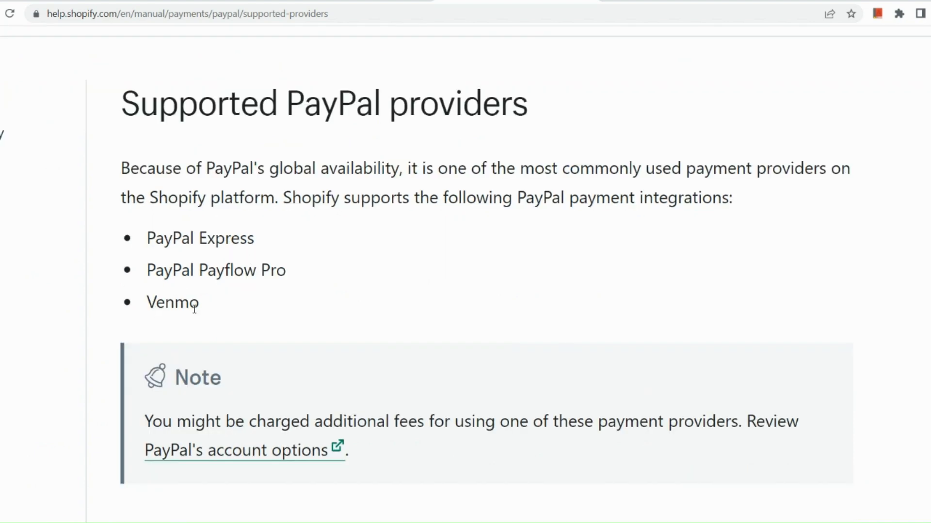
- Scroll through the PayPal Express and Venmo sections to the bottom of the page
scroll("down", 3)
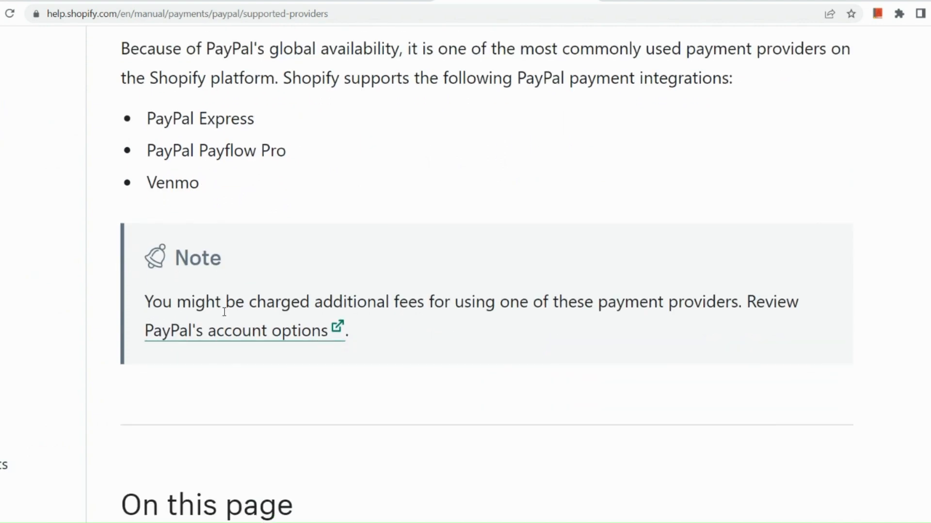
scroll("down", 3)
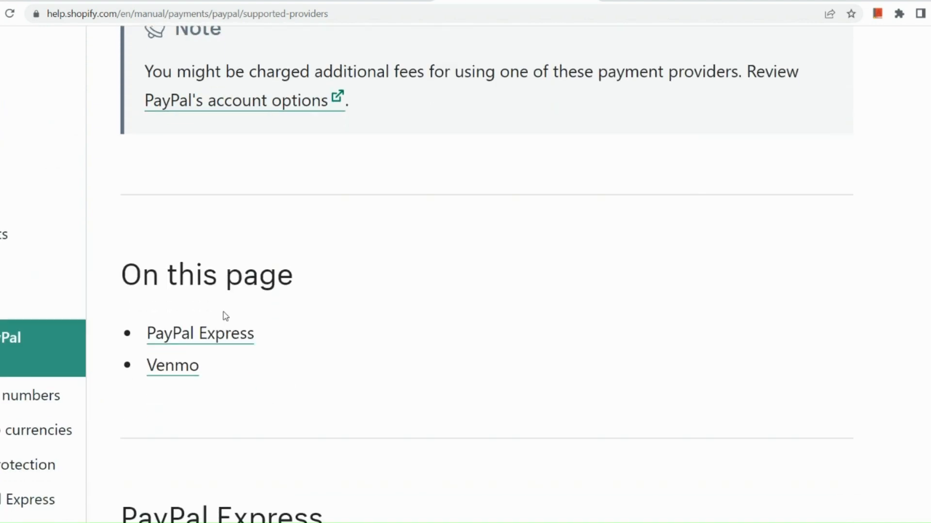
scroll("down", 3)
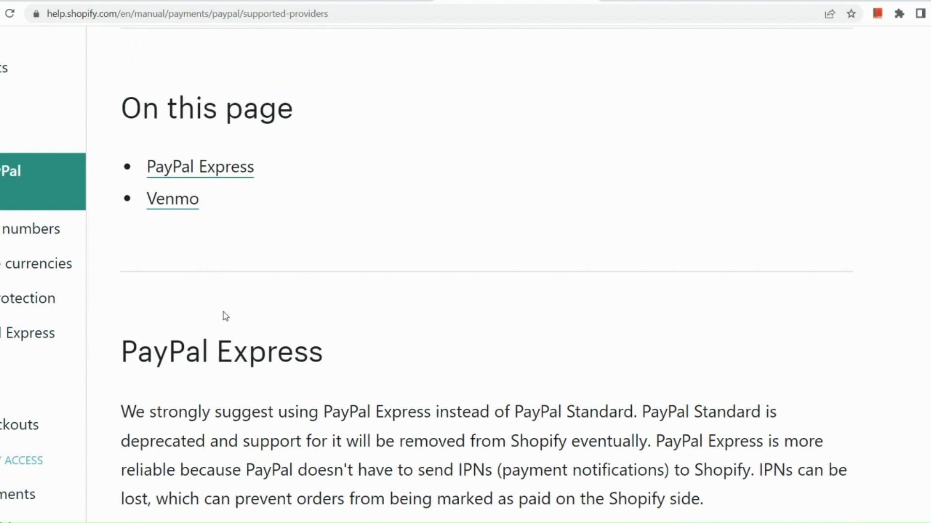
scroll("down", 3)
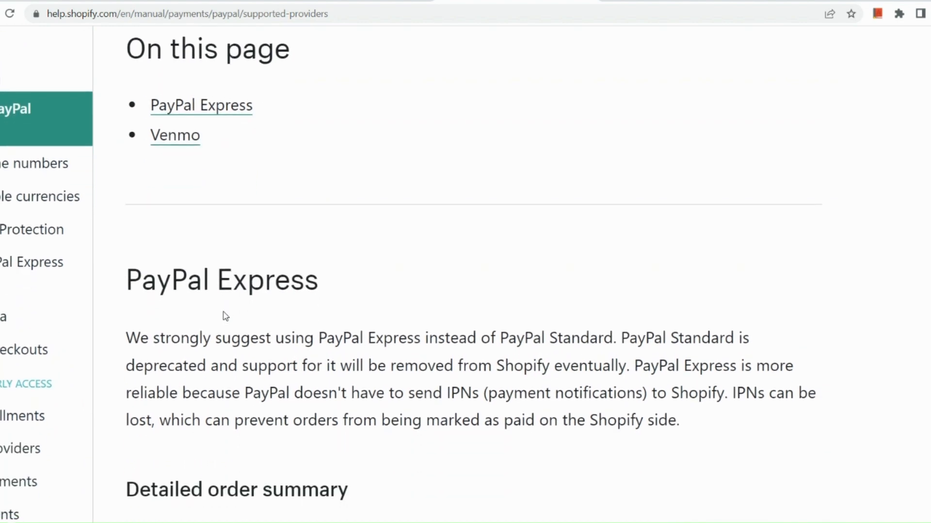
scroll("down", 3)
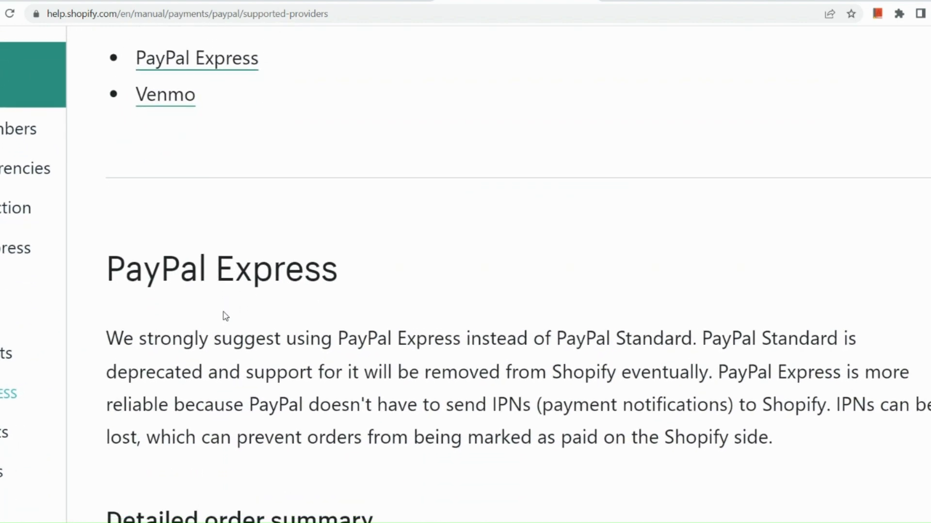
scroll("down", 3)
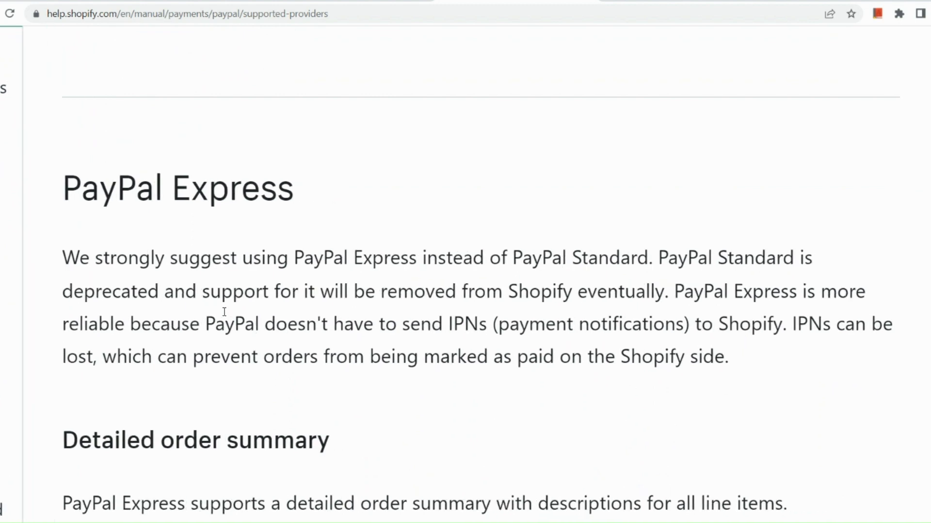
scroll("down", 3)
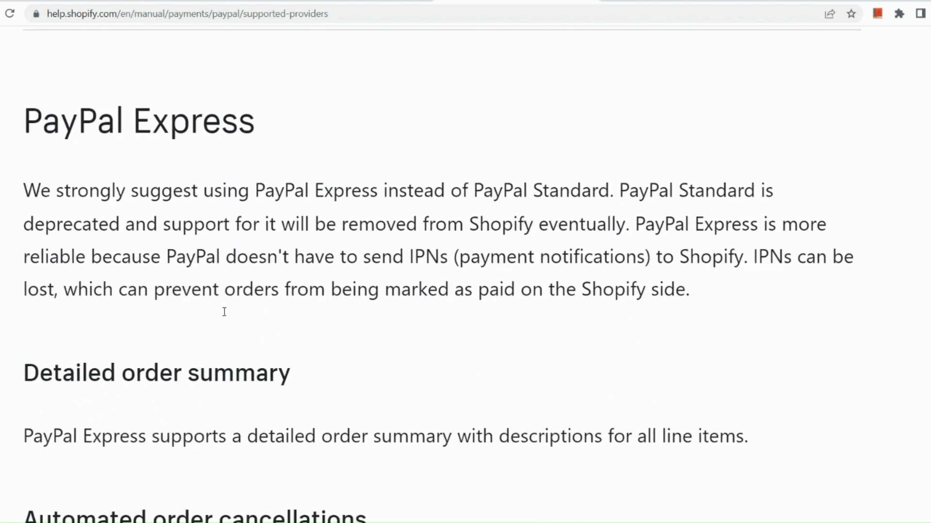
scroll("down", 3)
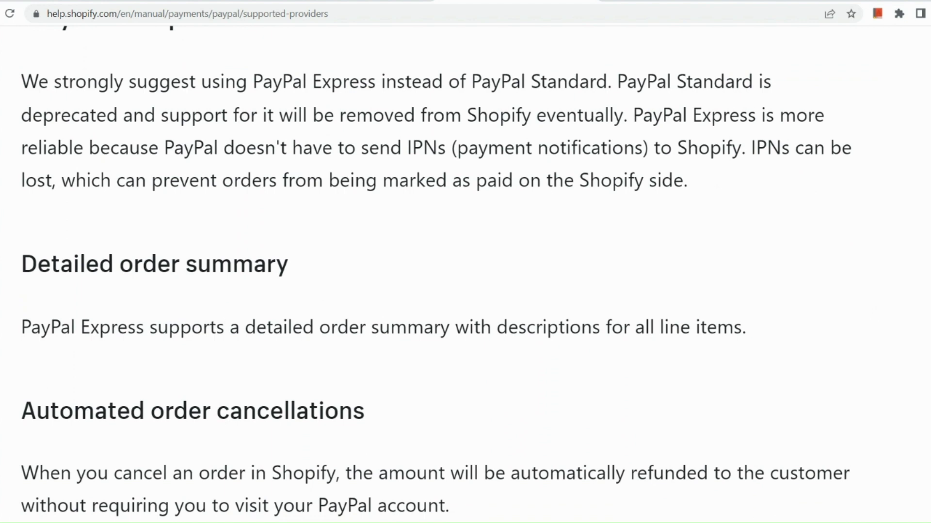
scroll("down", 3)
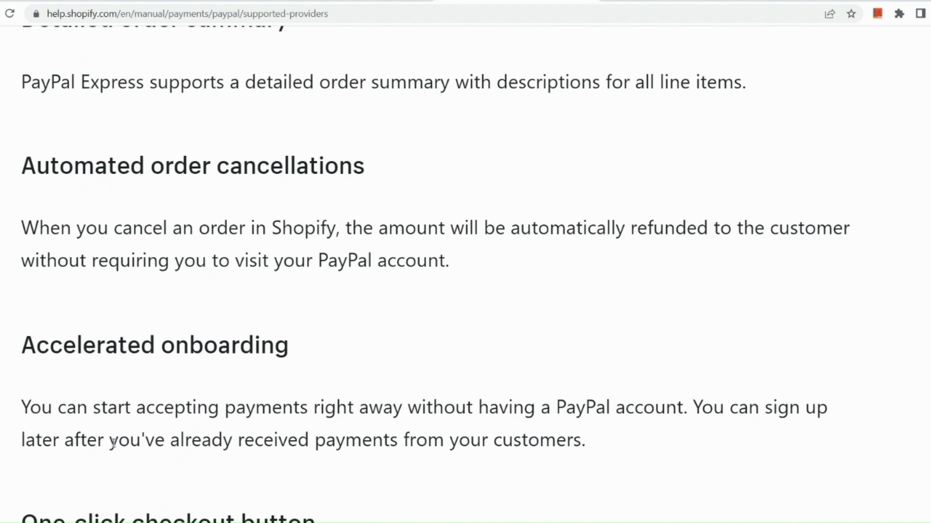
scroll("down", 3)
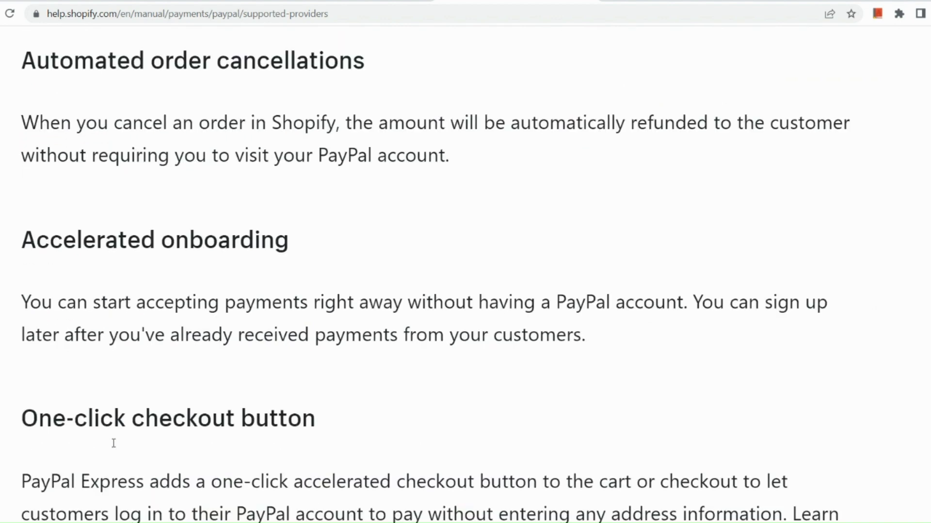
scroll("down", 3)
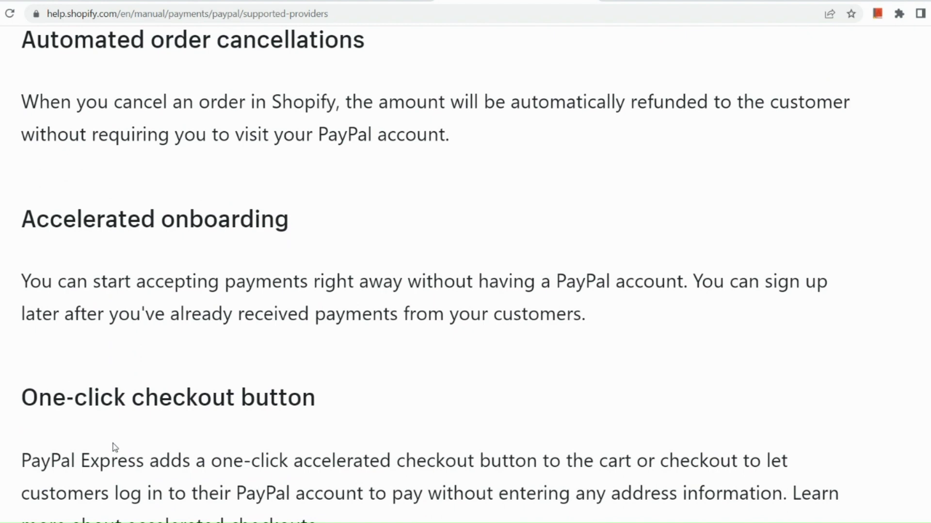
scroll("down", 3)
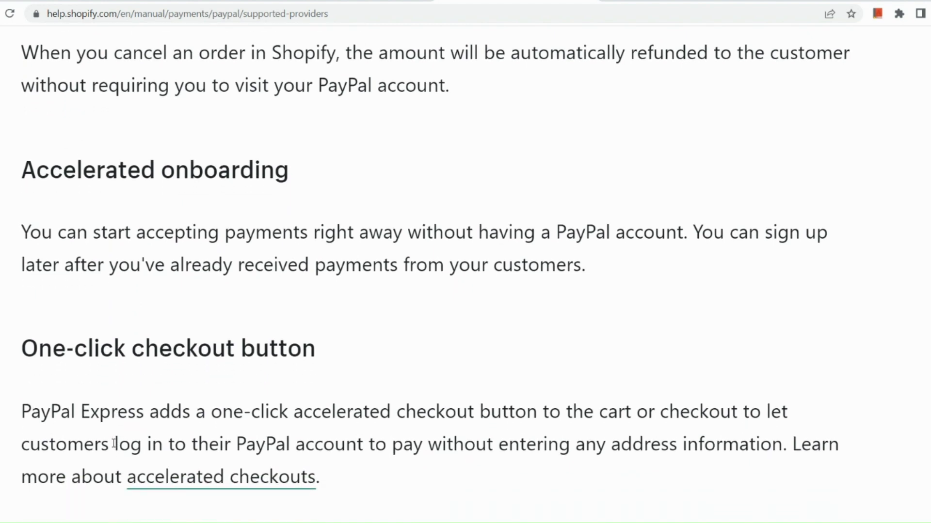
scroll("down", 3)
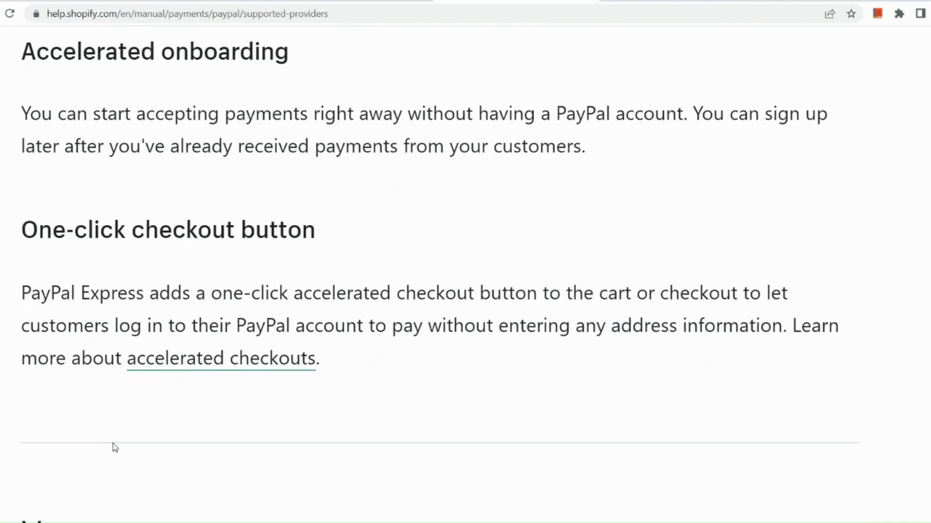
scroll("down", 3)
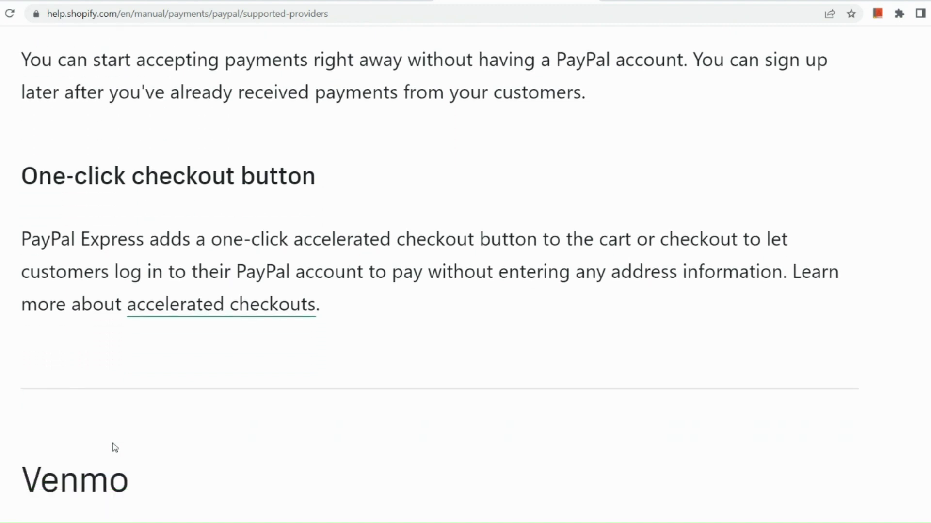
scroll("down", 3)
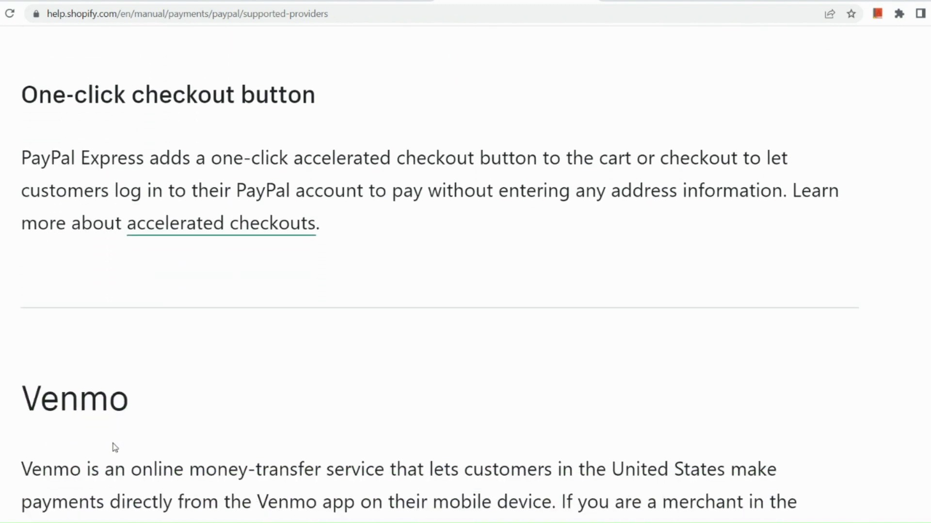
scroll("down", 3)
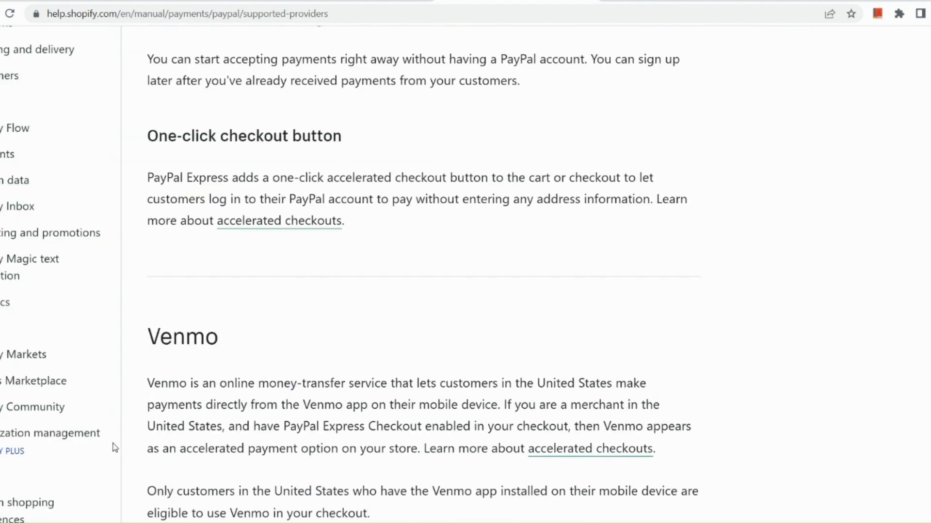
scroll("down", 3)
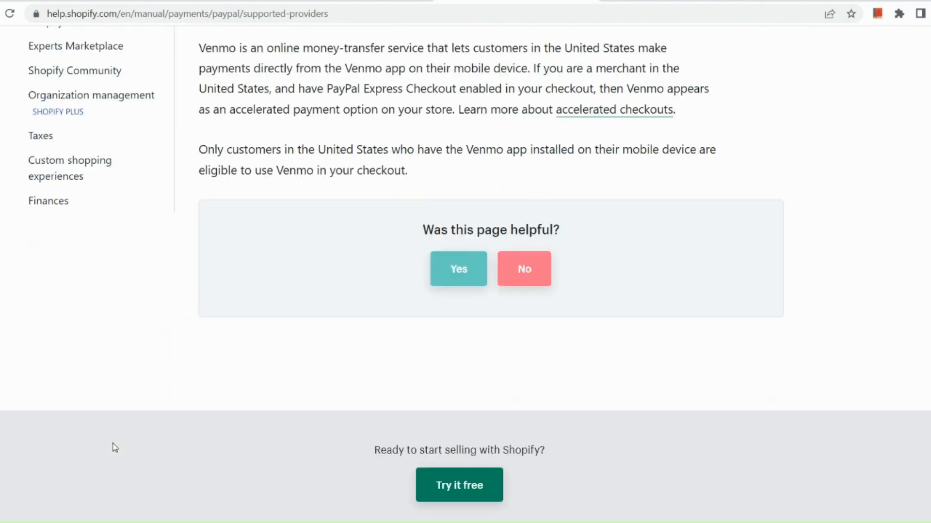
scroll("down", 3)
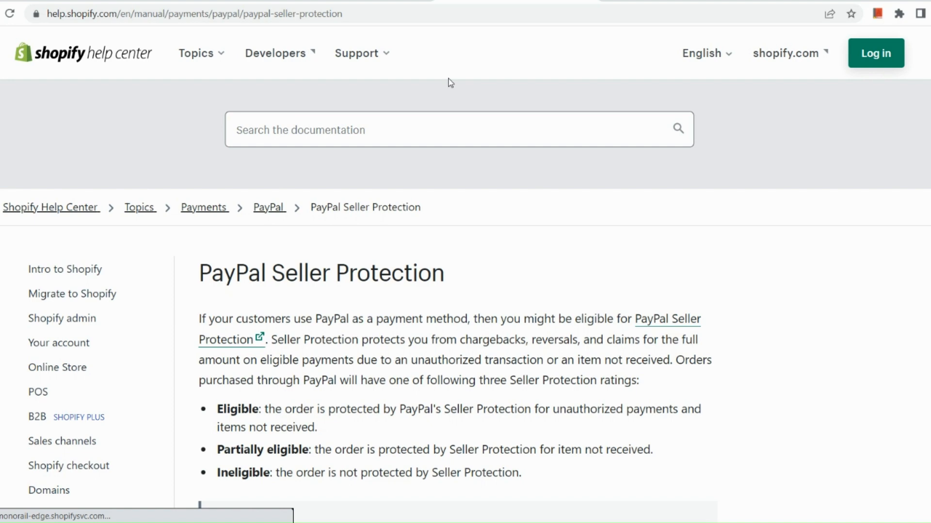
- Read the three Seller Protection ratings and the Note box, down to Eligibility criteria
scroll("down", 3)
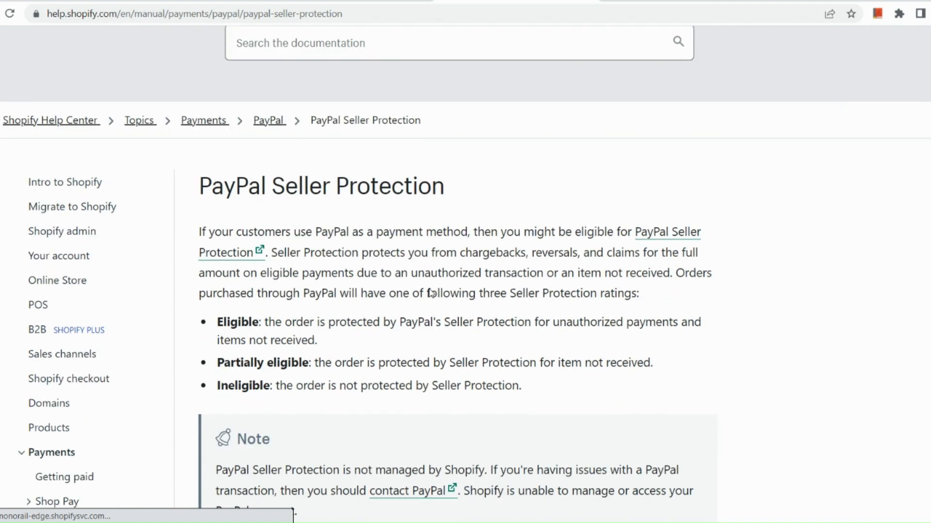
scroll("down", 3)
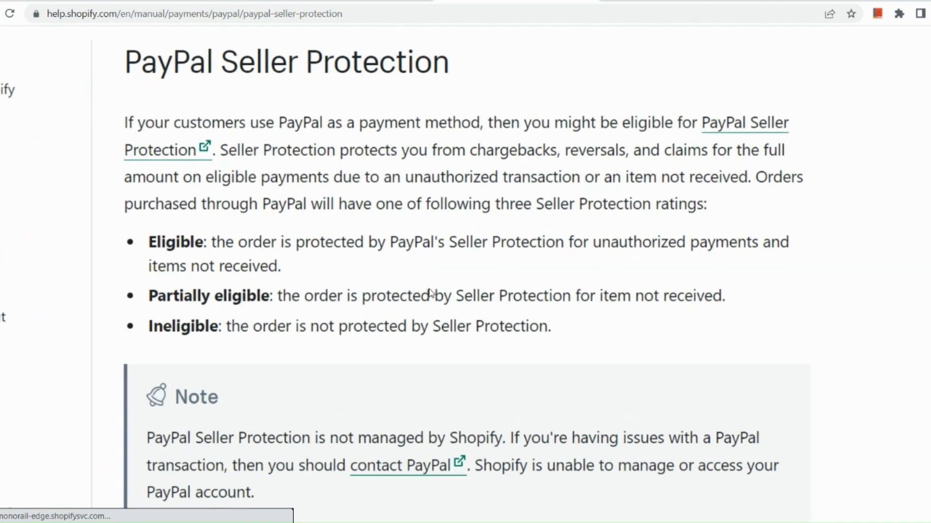
scroll("down", 3)
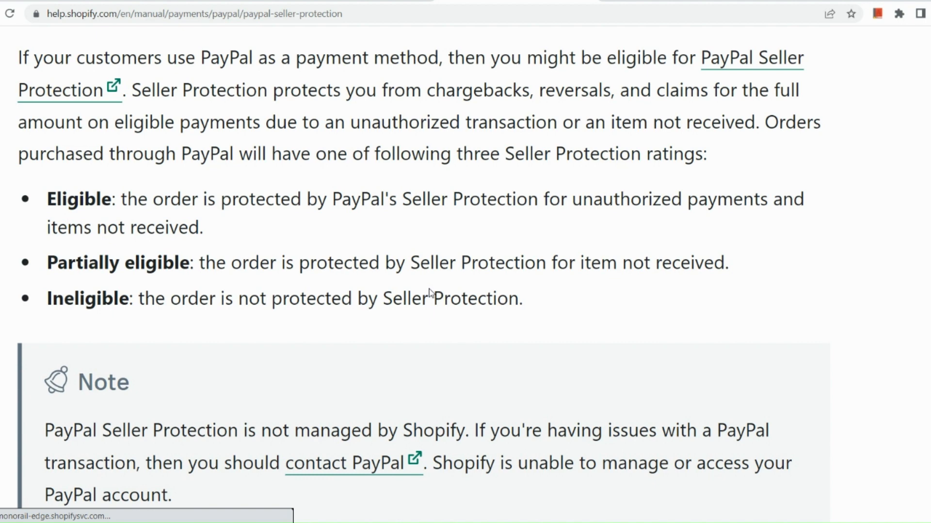
mouse_move(47, 210)
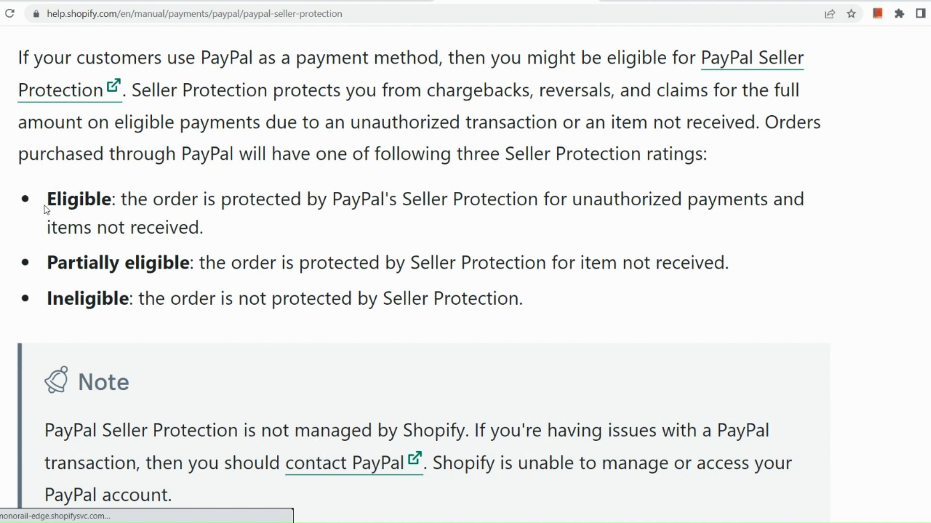
mouse_move(246, 205)
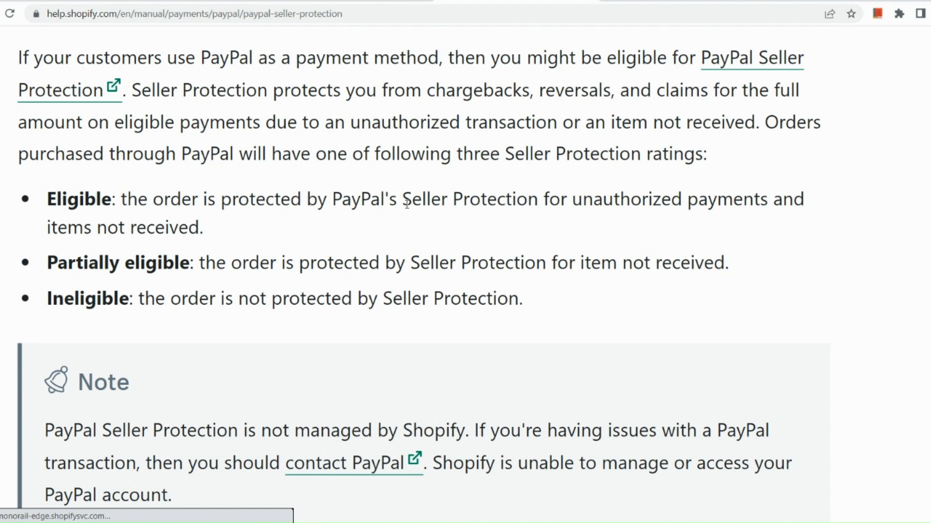
mouse_move(587, 201)
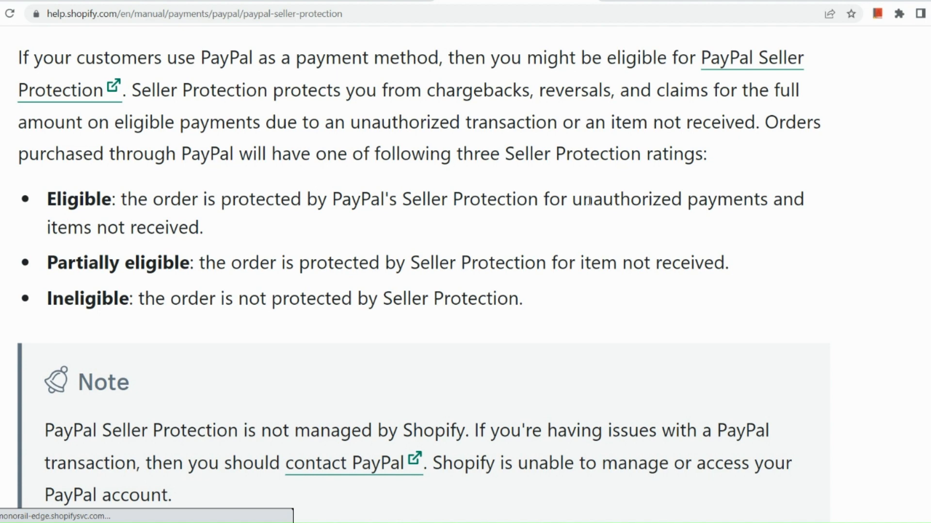
mouse_move(314, 216)
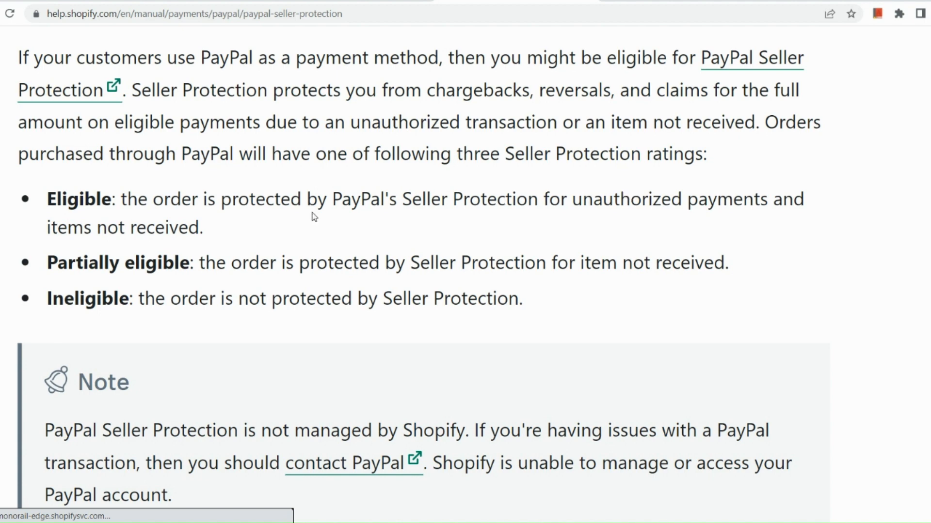
mouse_move(175, 227)
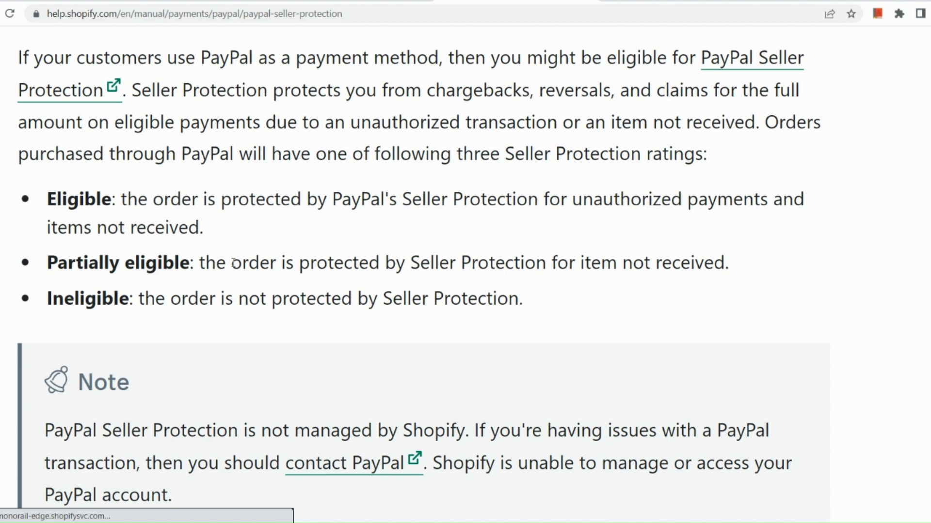
mouse_move(494, 251)
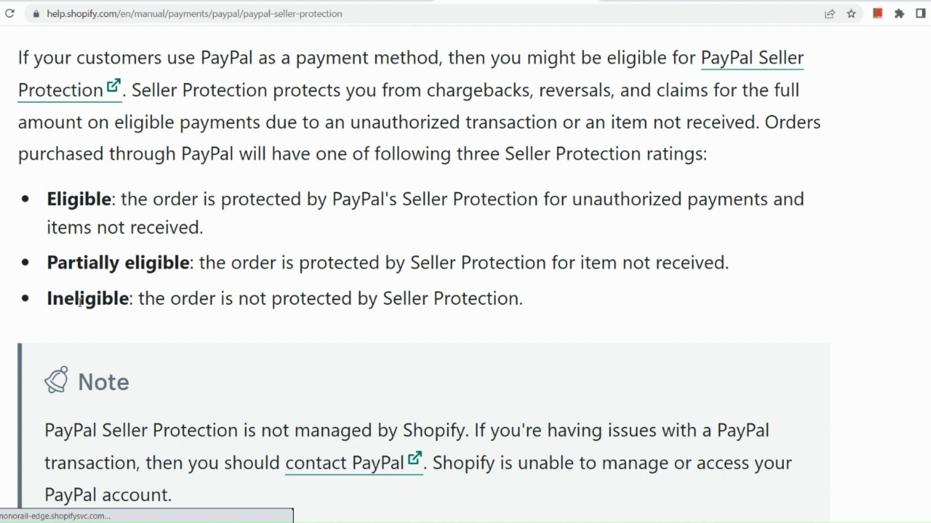
mouse_move(335, 318)
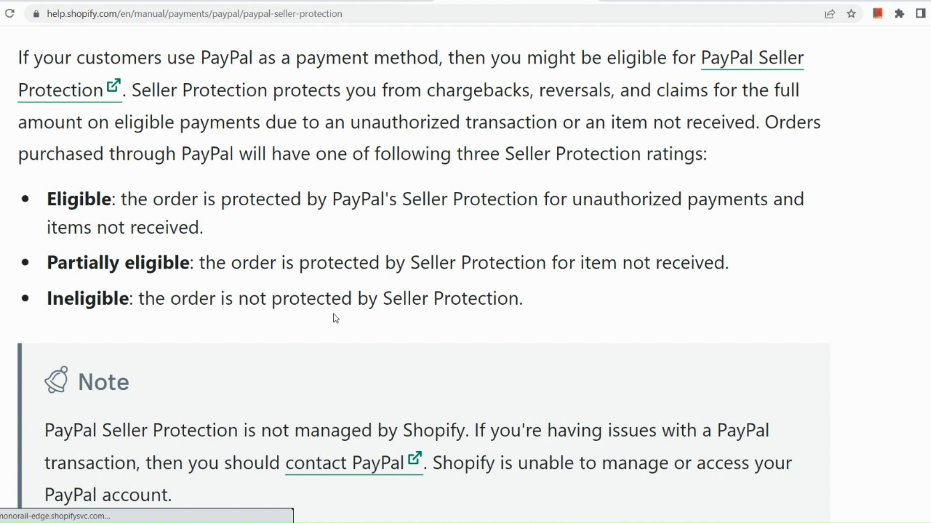
scroll("down", 3)
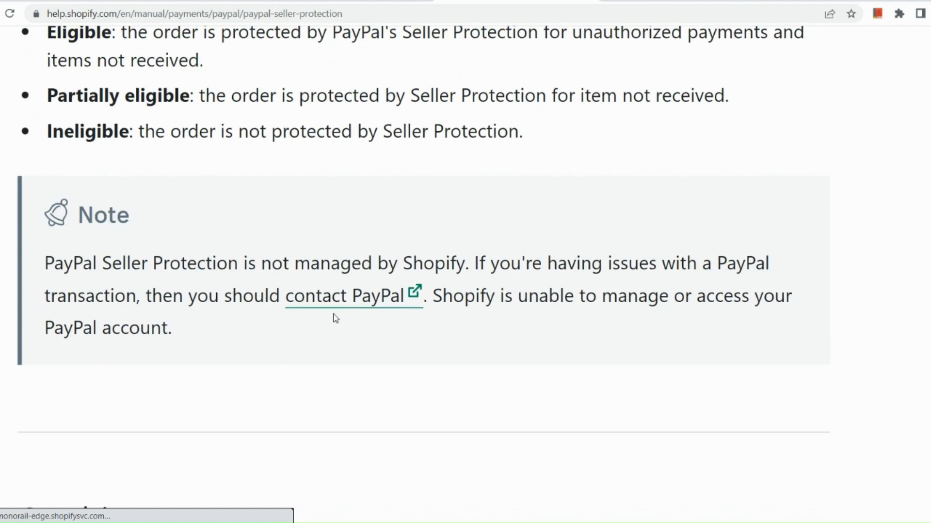
scroll("down", 3)
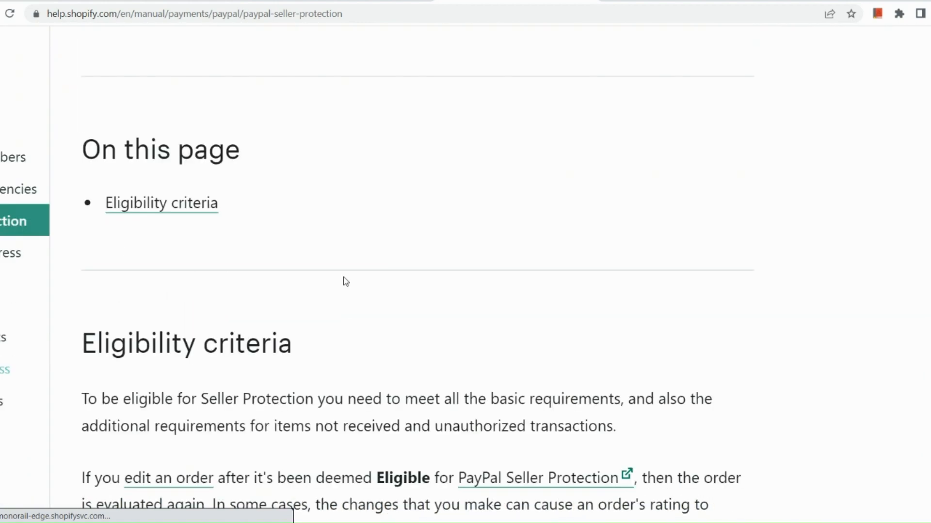
- Scroll down the Seller Protection article to the Basic requirements section
scroll("down", 3)
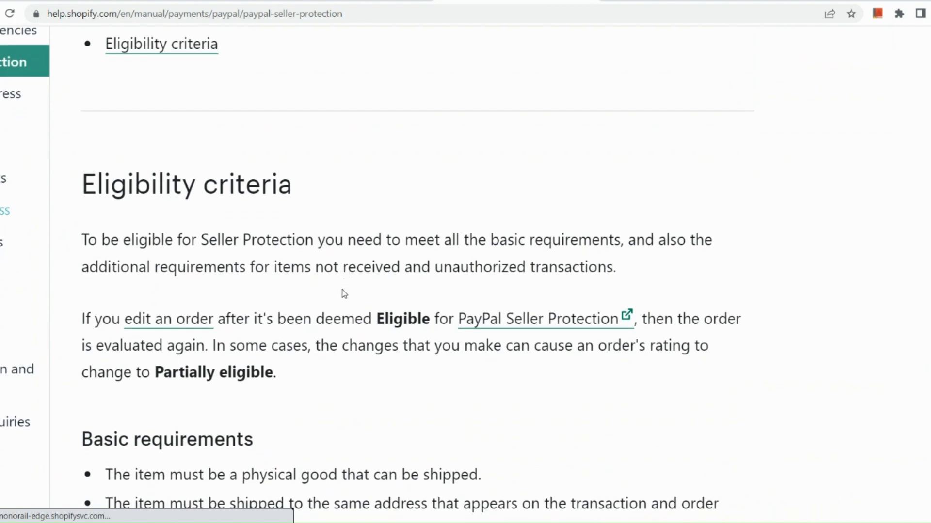
scroll("down", 3)
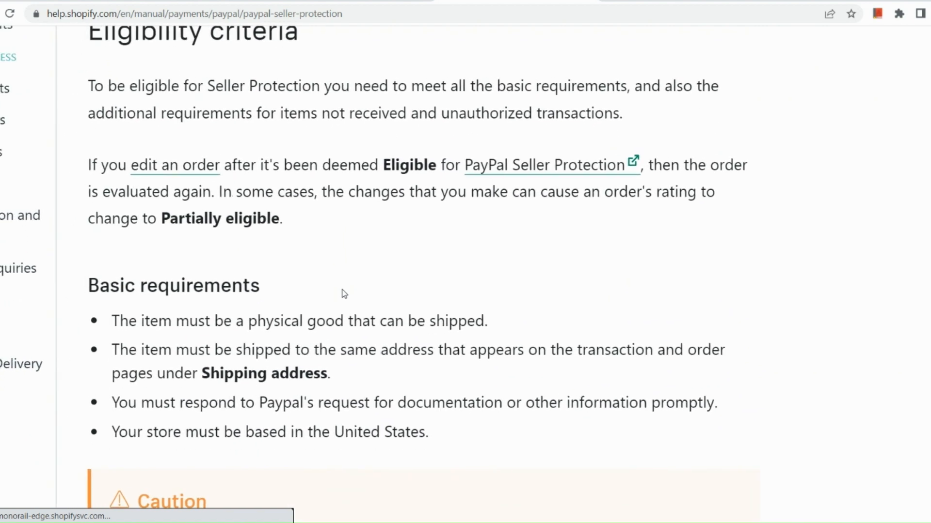
scroll("down", 3)
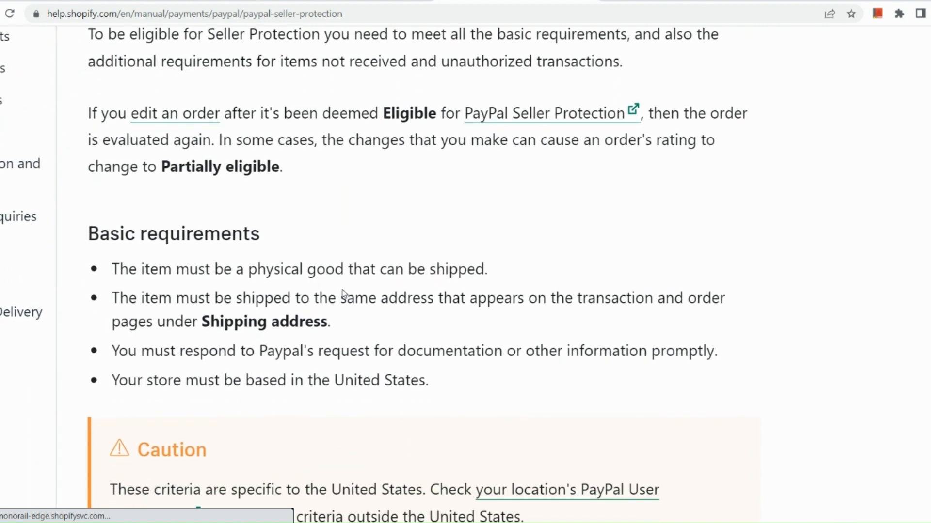
scroll("down", 3)
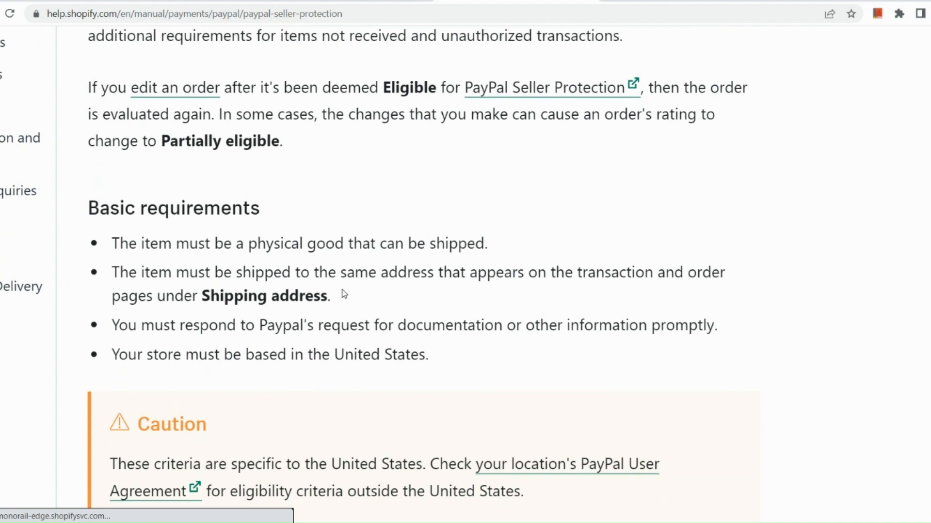
scroll("down", 3)
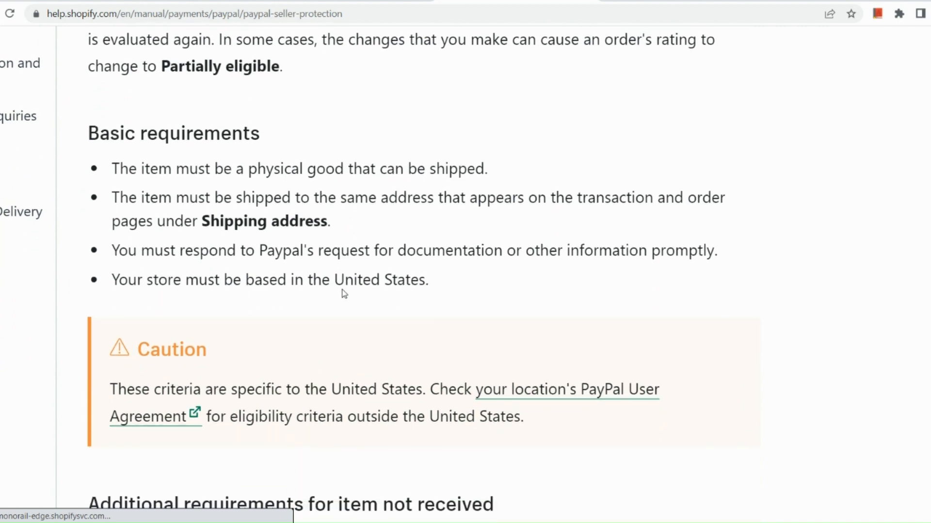
scroll("down", 3)
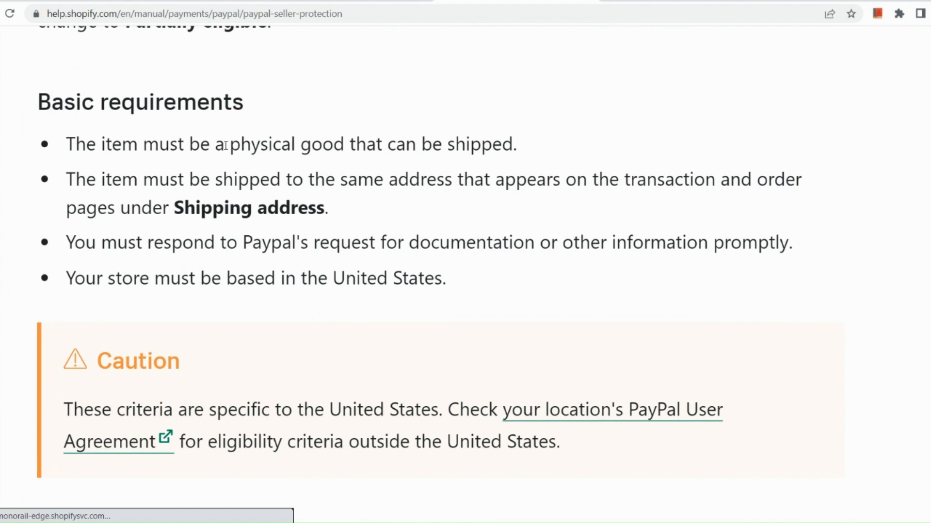
- Highlight the shipping address requirement, then highlight 'United States' in the store requirement
left_click_drag(227, 143, 343, 144)
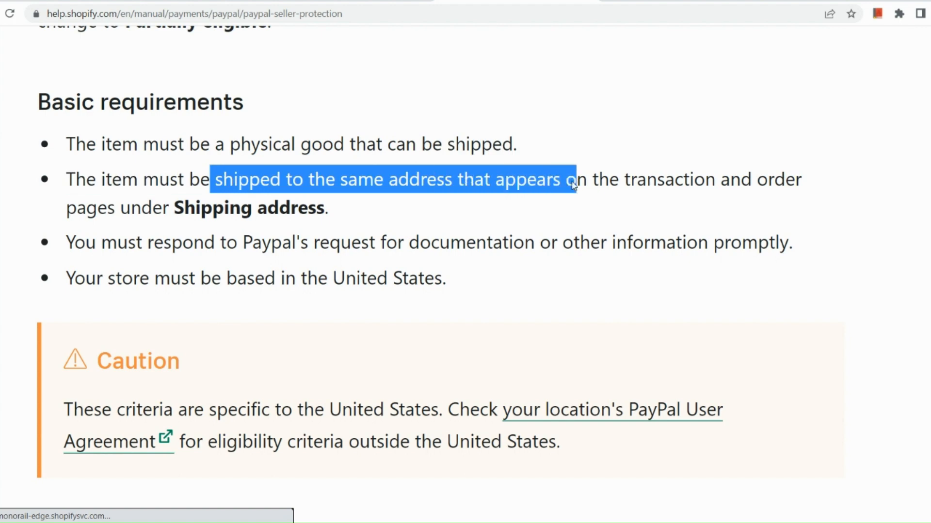
left_click_drag(570, 179, 700, 179)
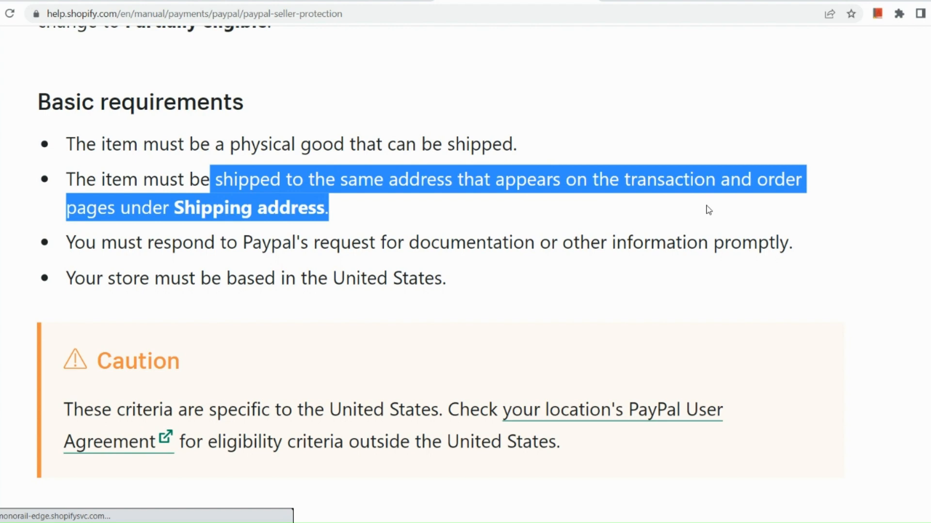
left_click(597, 262)
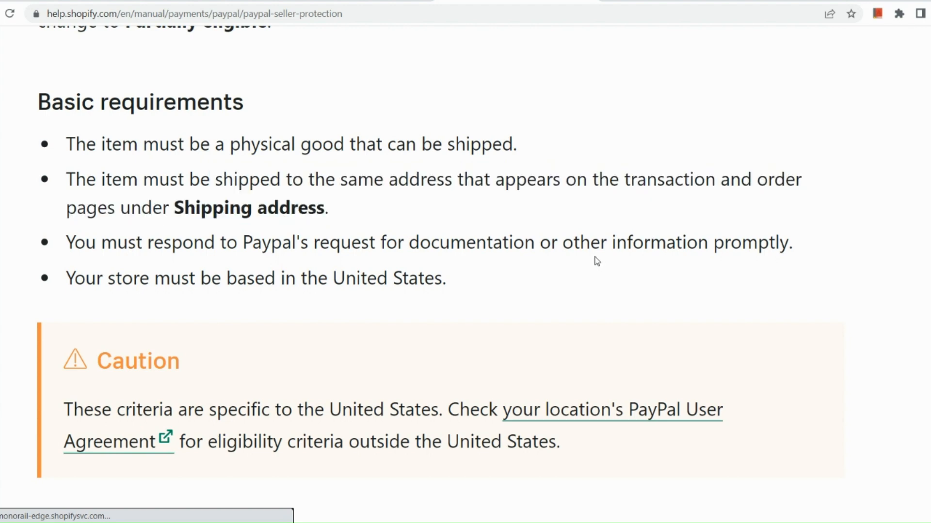
mouse_move(421, 270)
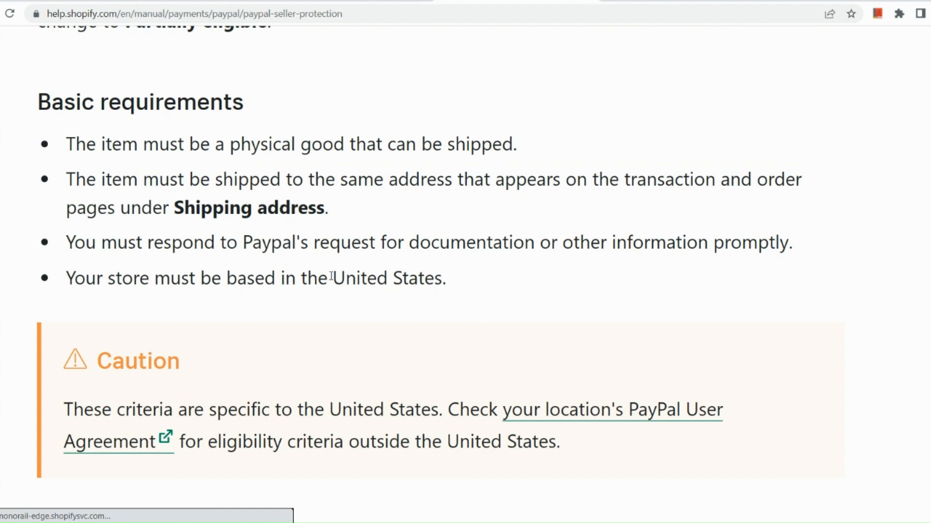
double_click(359, 278)
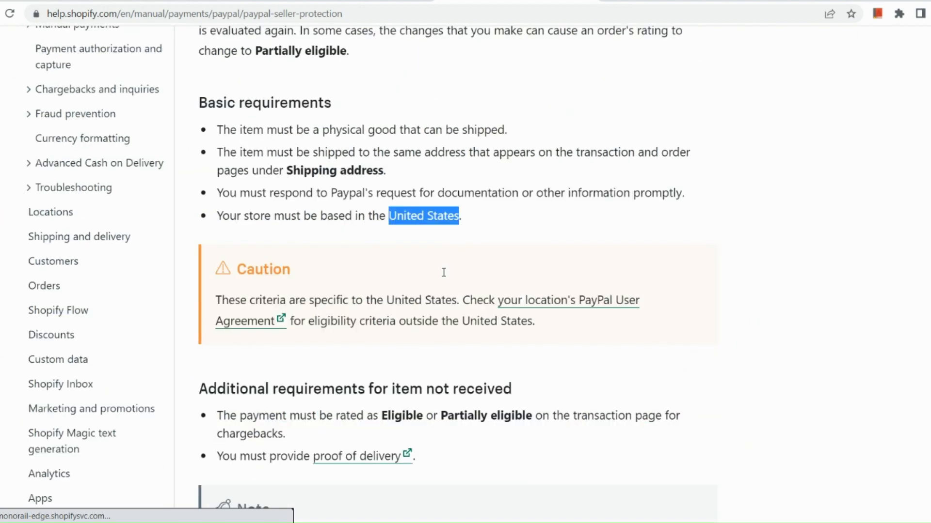
scroll("down", 3)
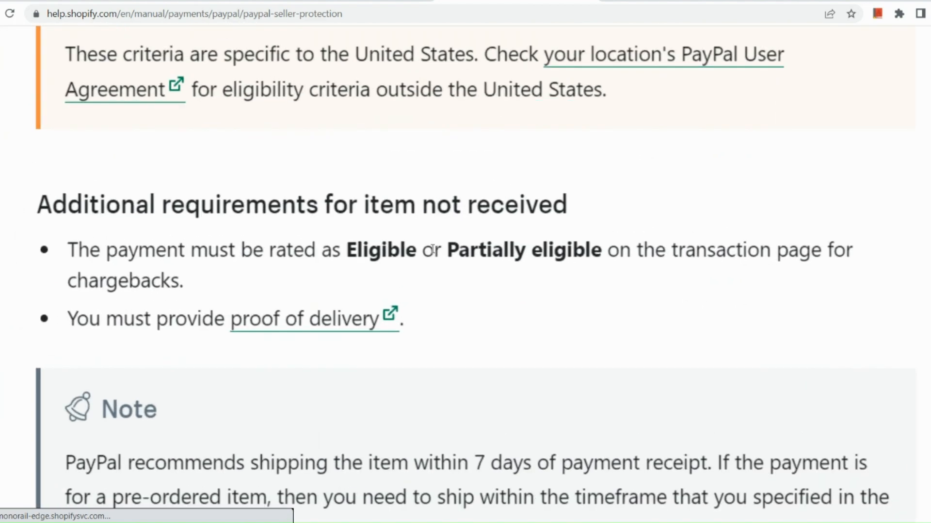
- Read the item-not-received and unauthorized-transaction requirements, down to Items not covered
scroll("down", 3)
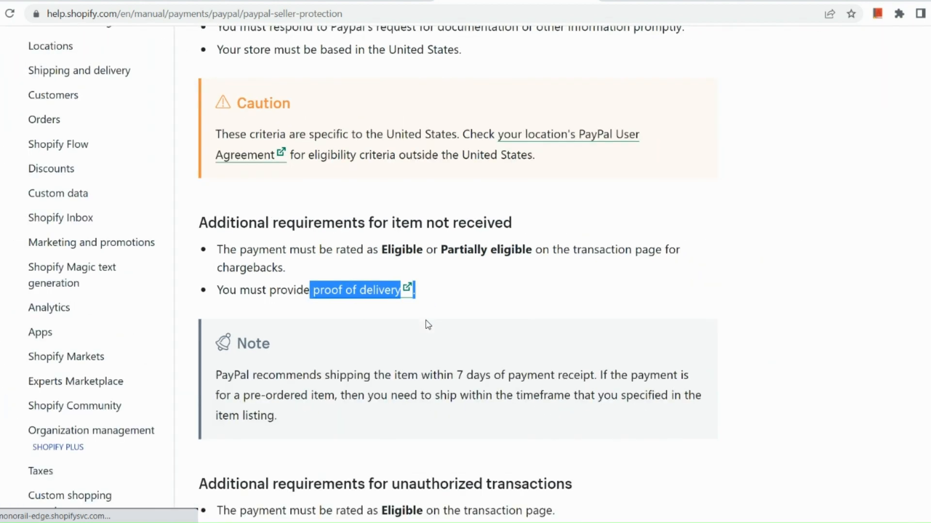
scroll("down", 3)
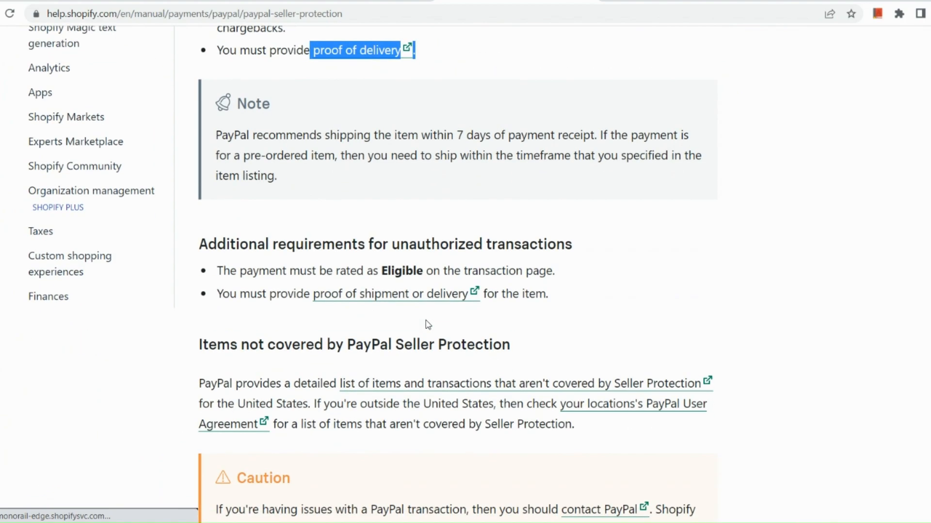
scroll("down", 3)
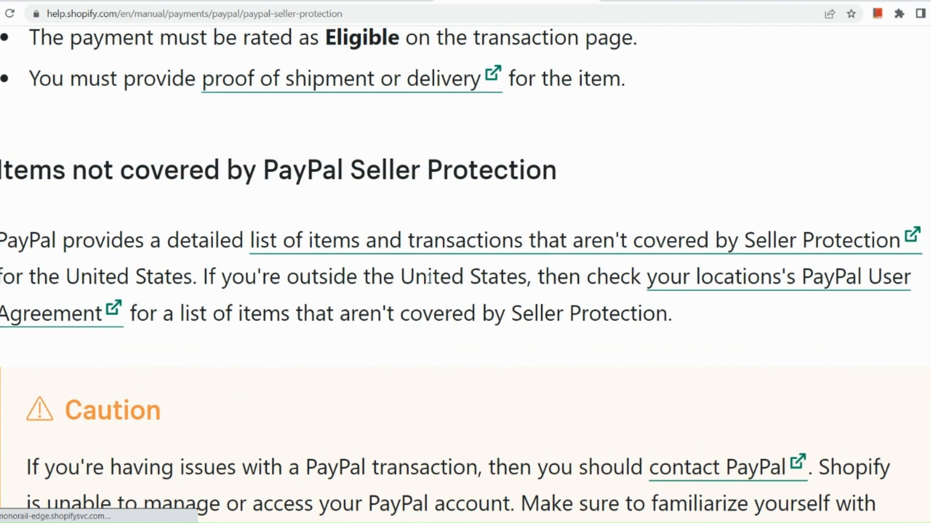
scroll("down", 3)
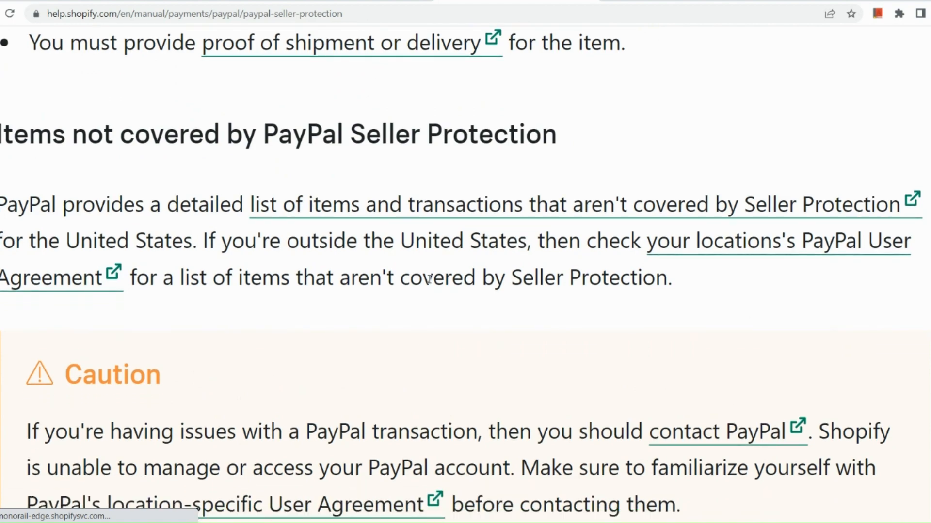